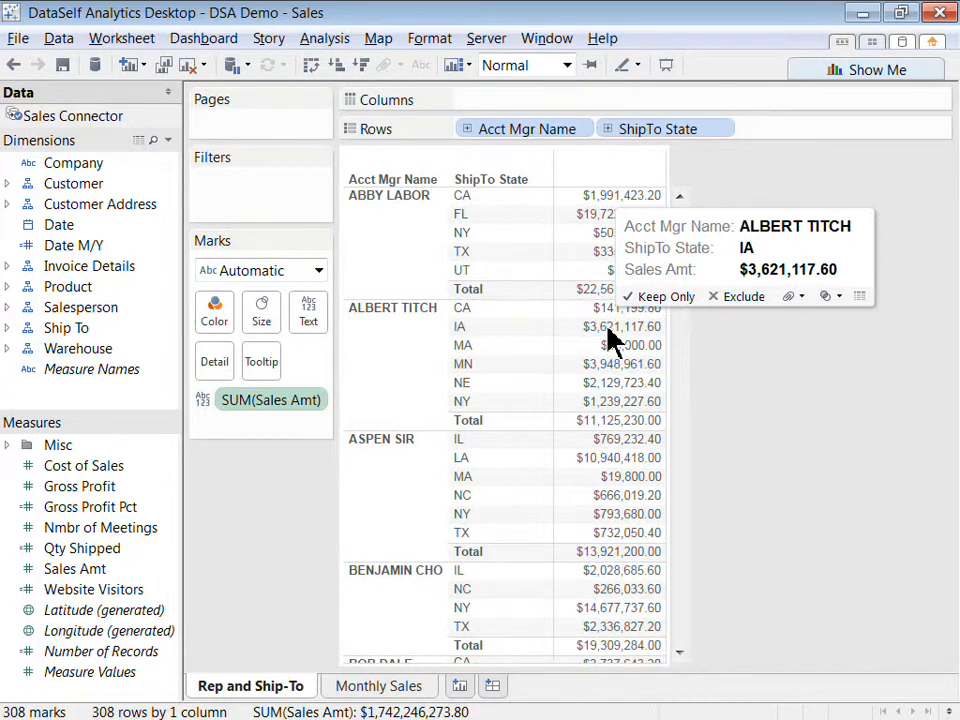
pyautogui.rightClick(595, 326)
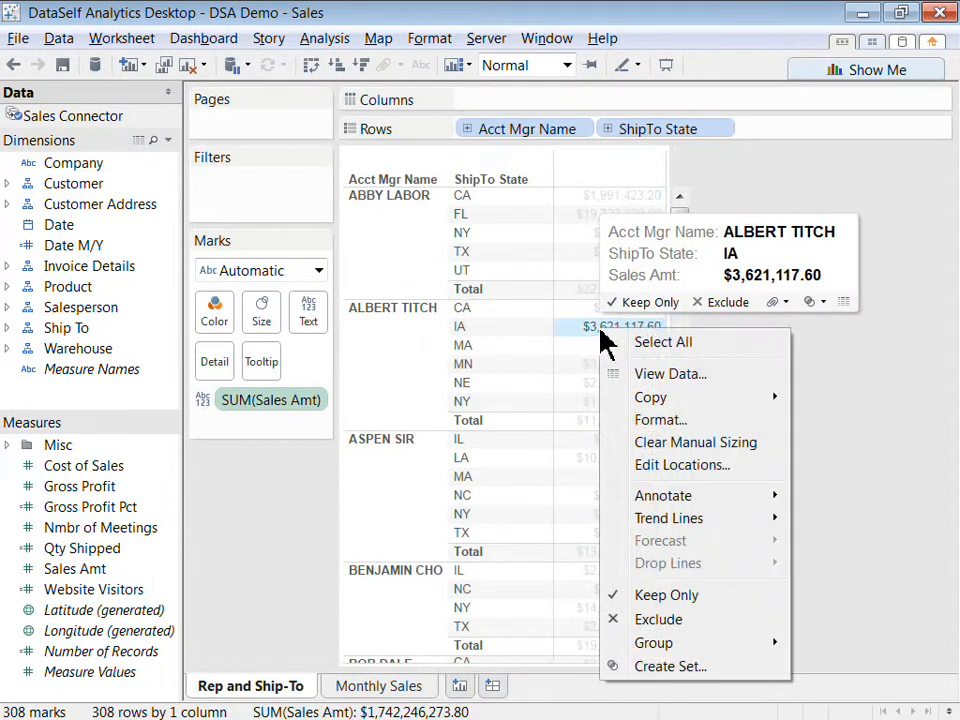
pyautogui.moveTo(660, 397)
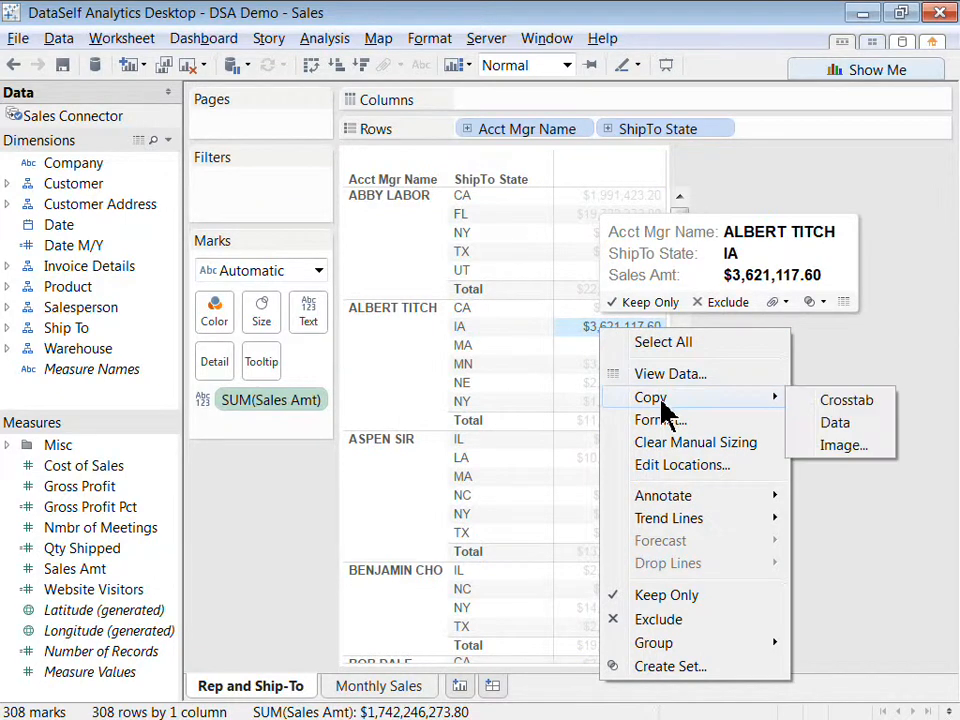
pyautogui.moveTo(490, 387)
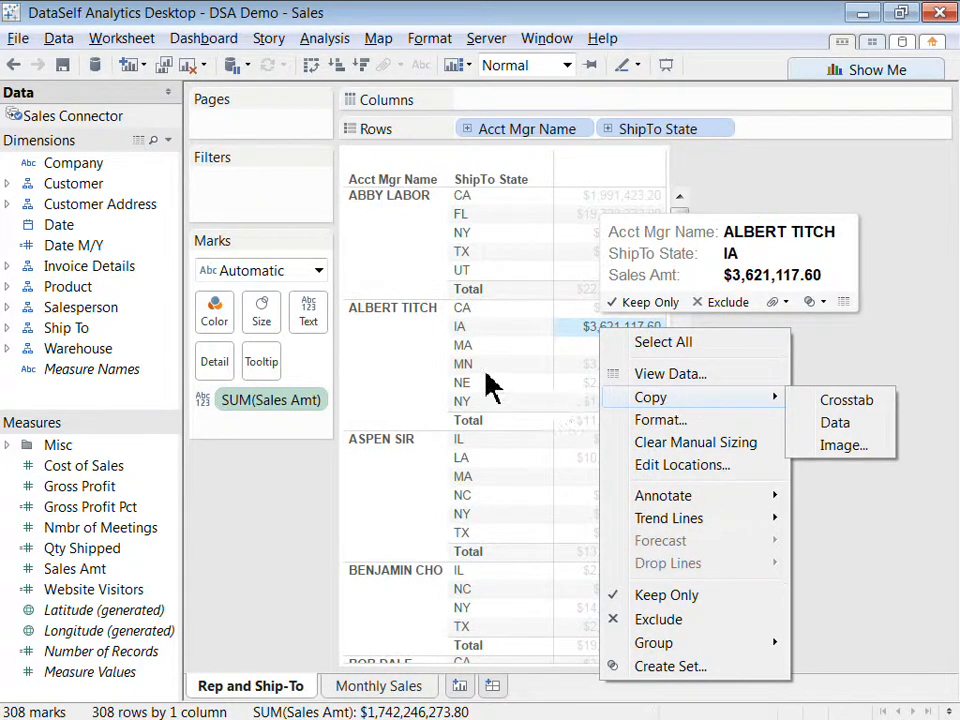
pyautogui.rightClick(462, 363)
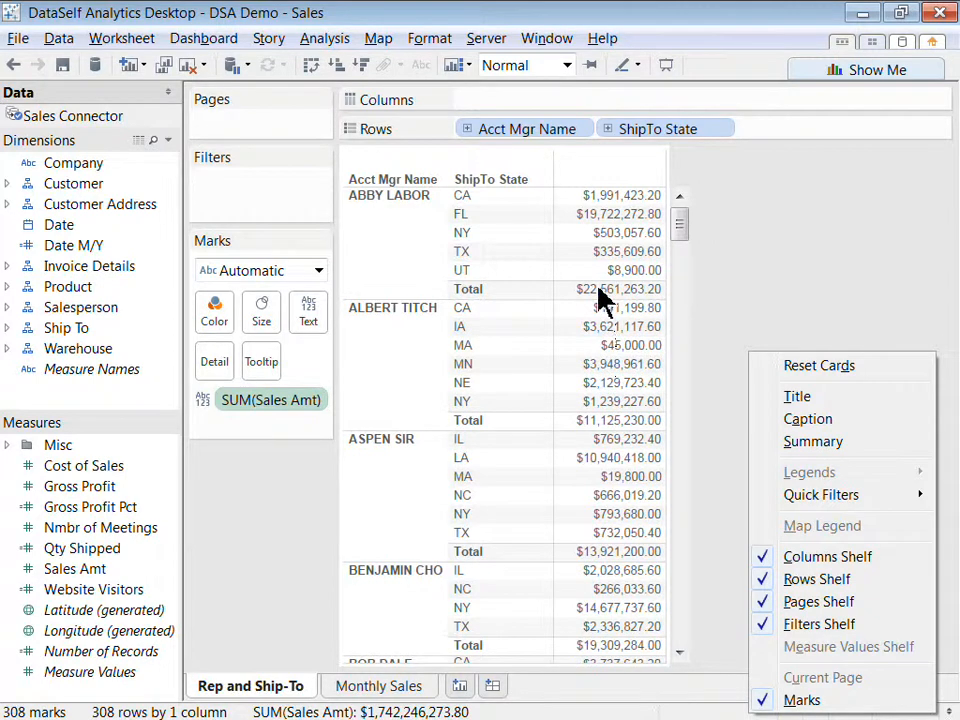
pyautogui.rightClick(611, 289)
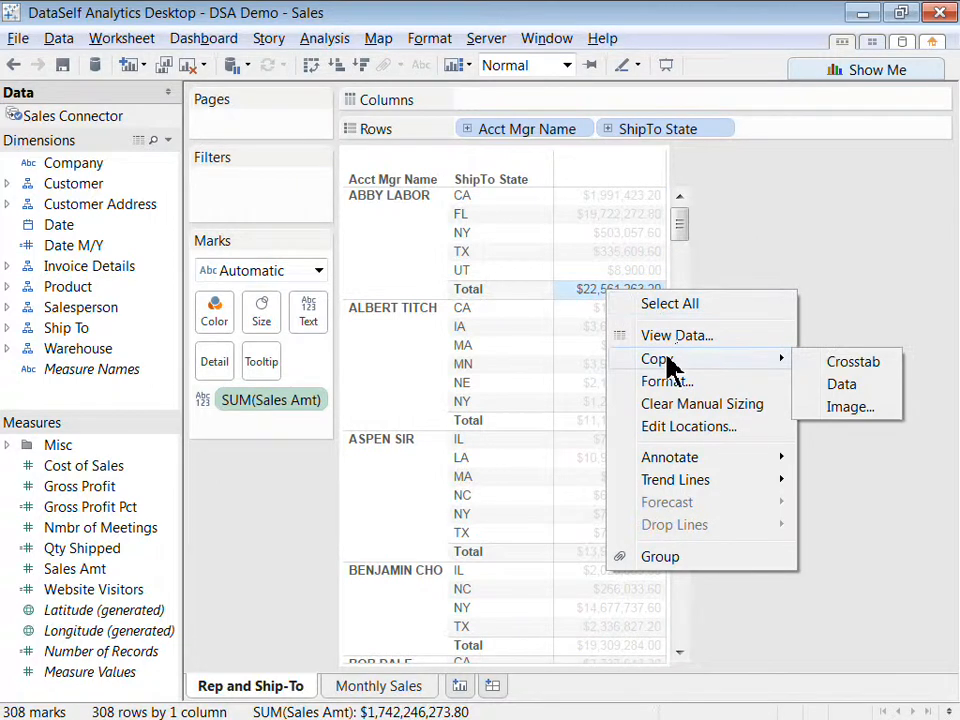
pyautogui.moveTo(853, 361)
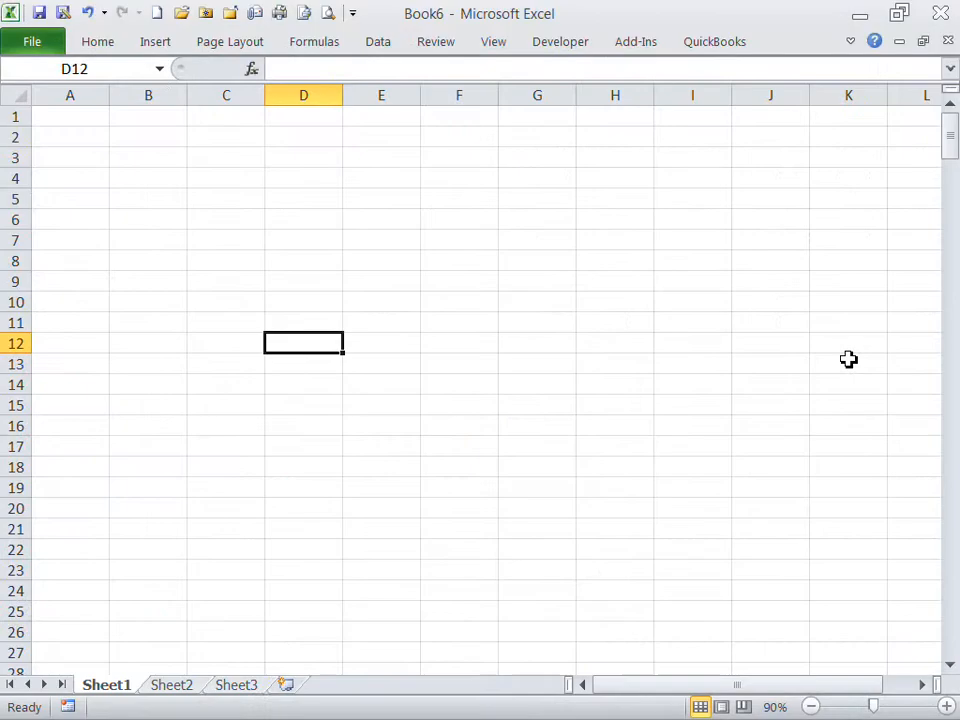
# Paste the account manager, ship-to state and sales crosstab into Sheet1 at A1.
pyautogui.rightClick(70, 117)
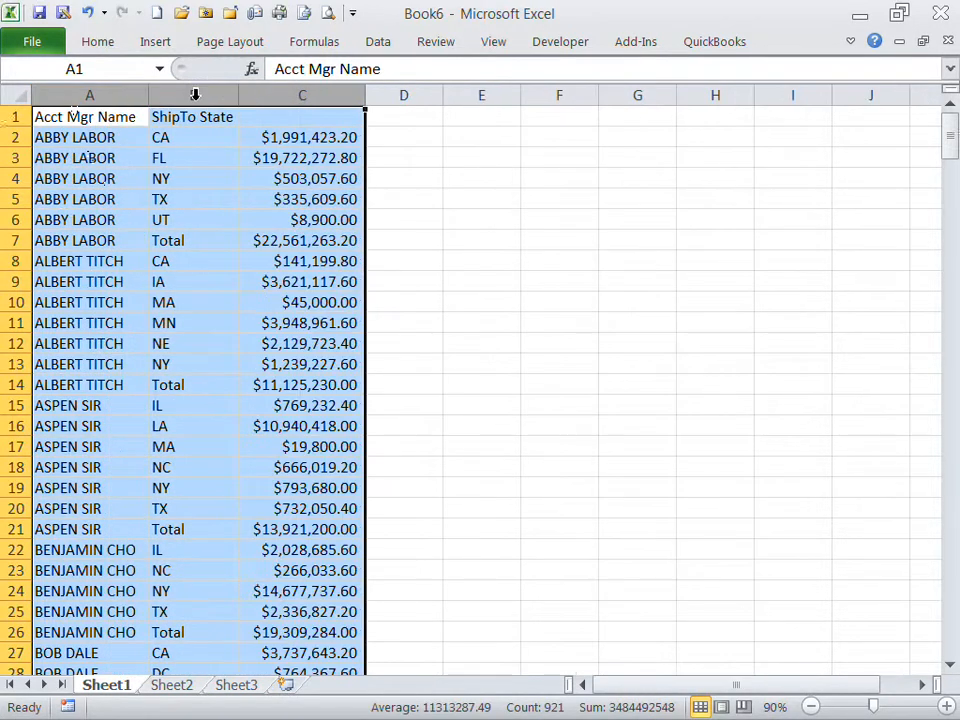
pyautogui.moveTo(110, 150)
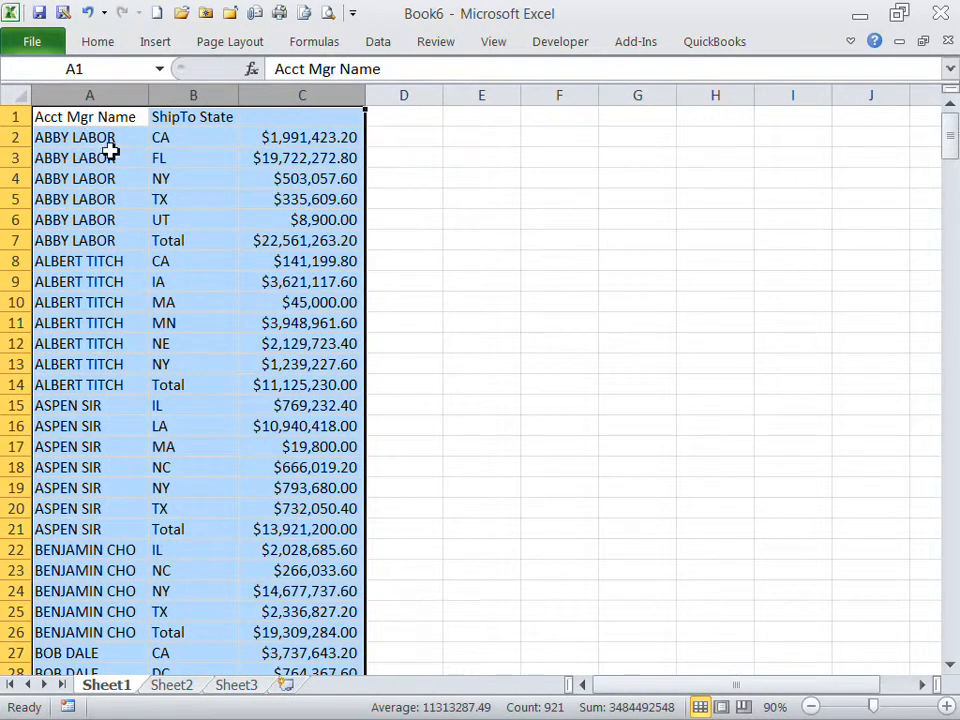
pyautogui.moveTo(80, 152)
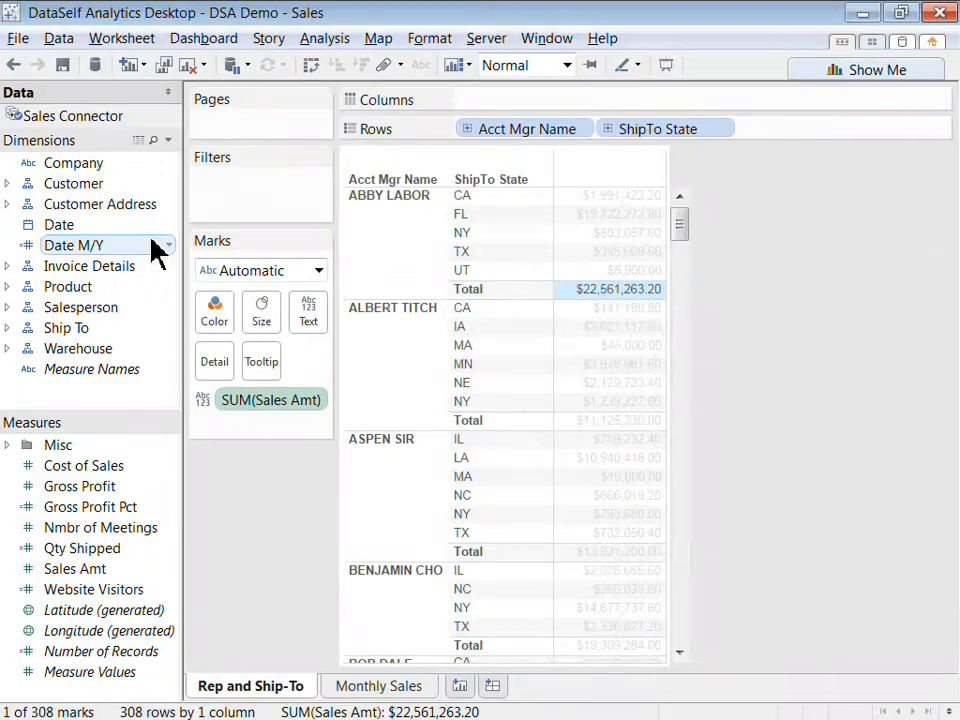
pyautogui.click(610, 270)
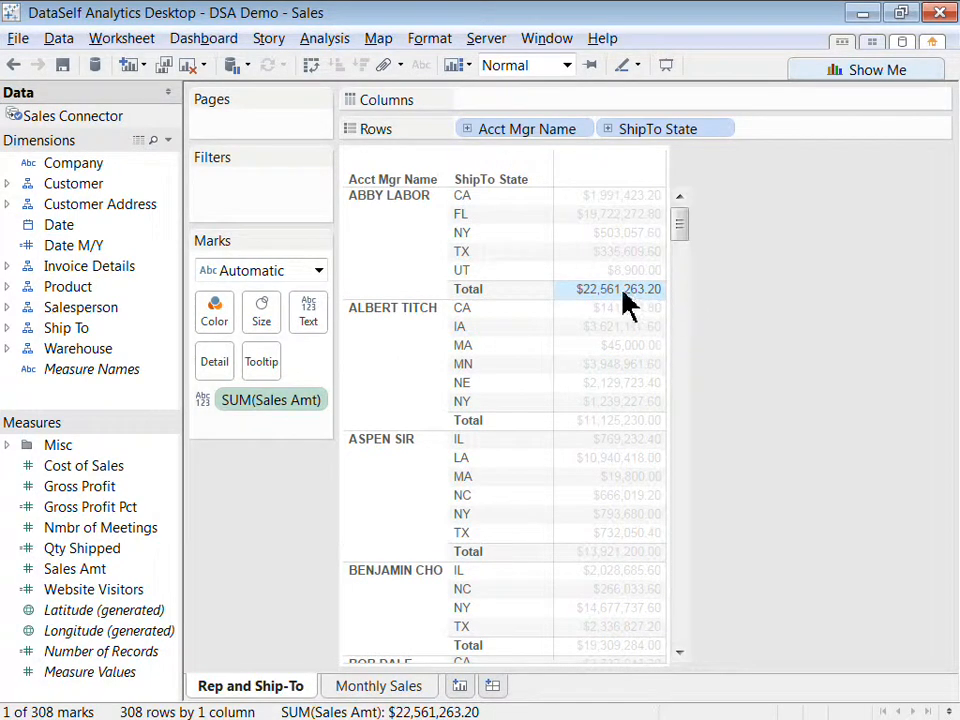
pyautogui.rightClick(617, 289)
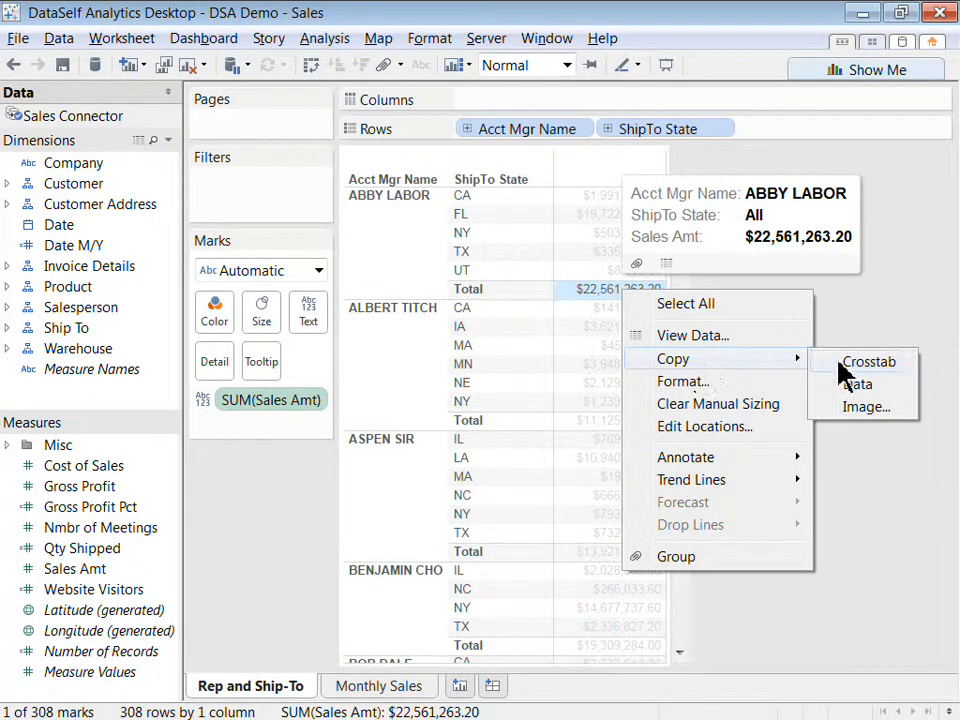
pyautogui.moveTo(857, 384)
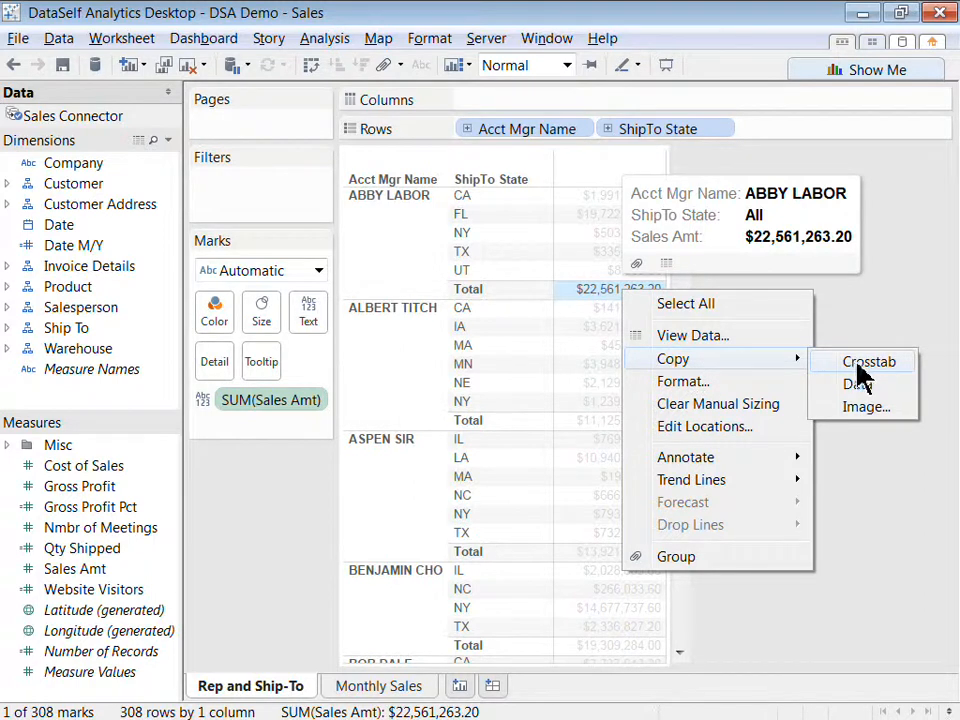
pyautogui.moveTo(858, 384)
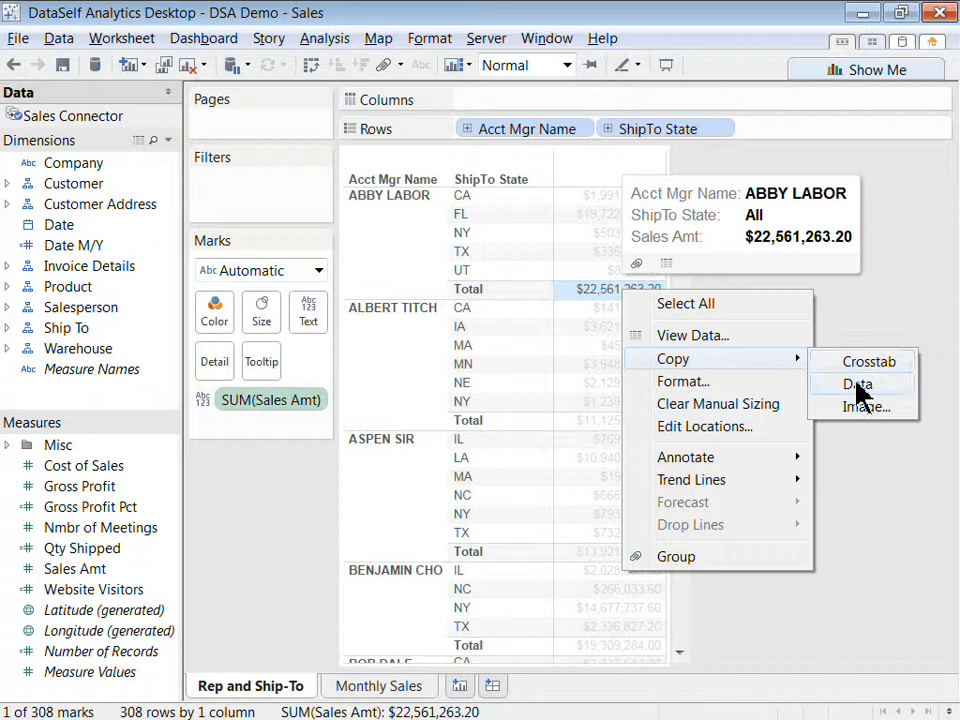
pyautogui.moveTo(575, 305)
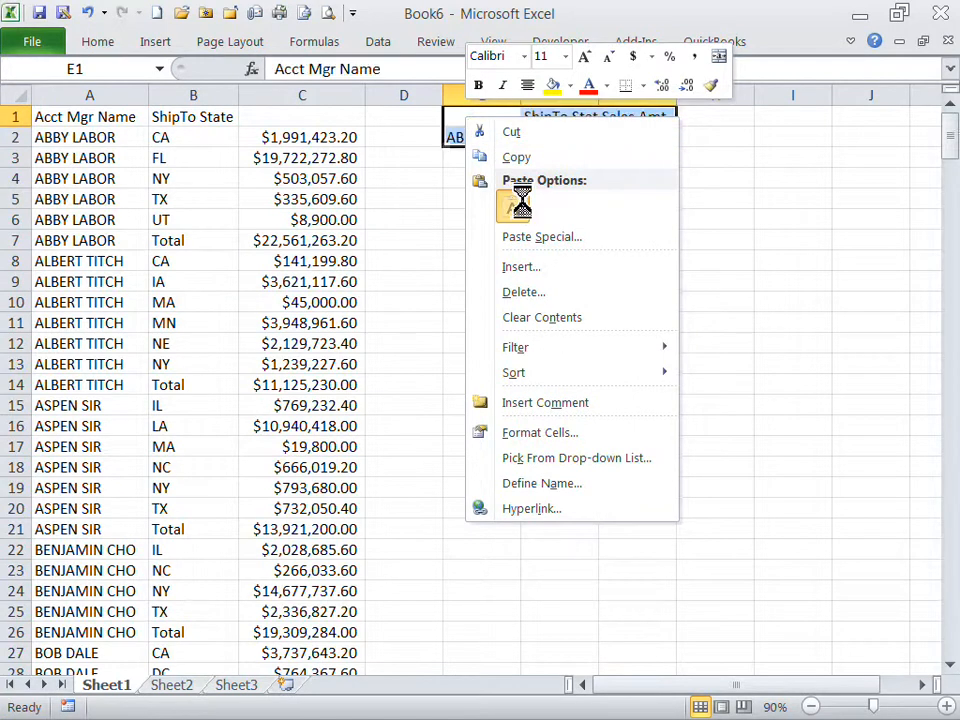
pyautogui.click(515, 205)
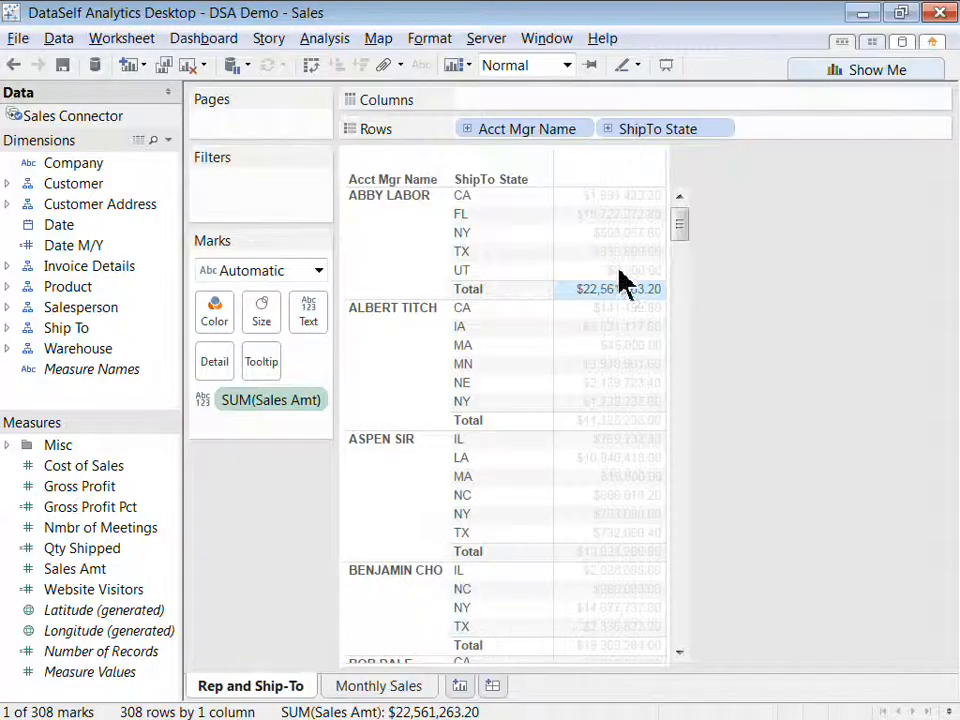
# Open Copy Image for ABBY LABOR's total and move the settings dialog aside.
pyautogui.rightClick(595, 289)
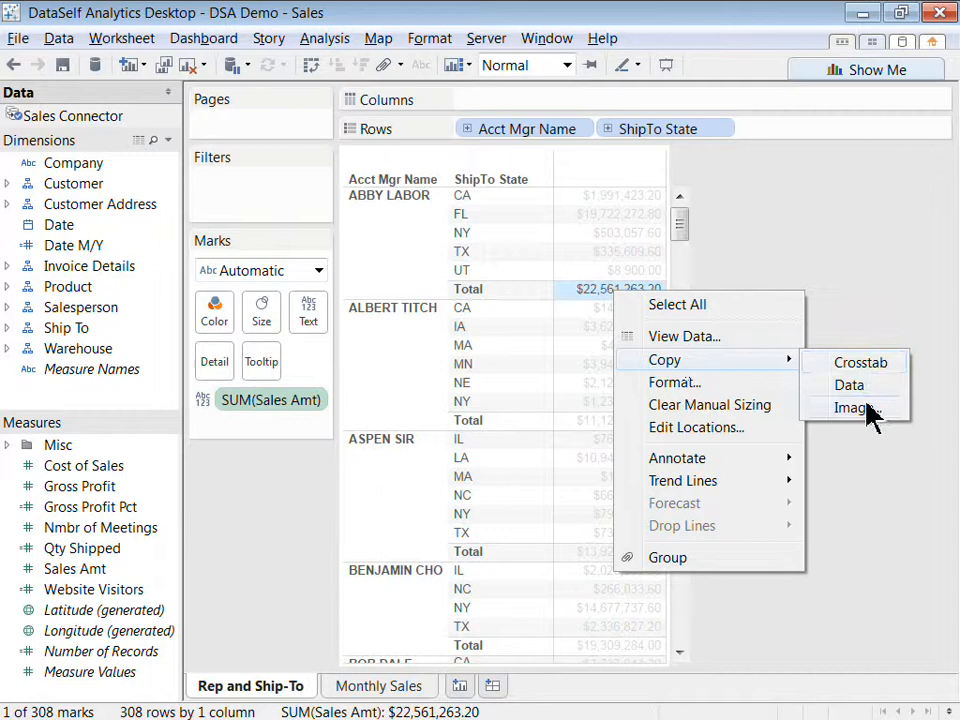
pyautogui.click(852, 407)
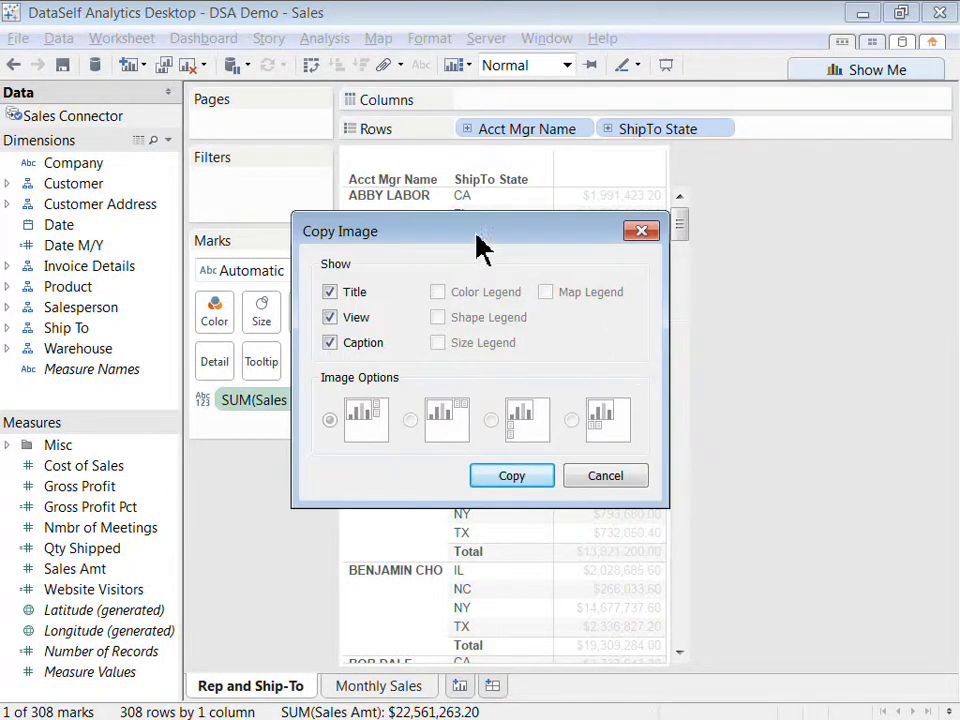
pyautogui.moveTo(480, 231); pyautogui.dragTo(529, 240)
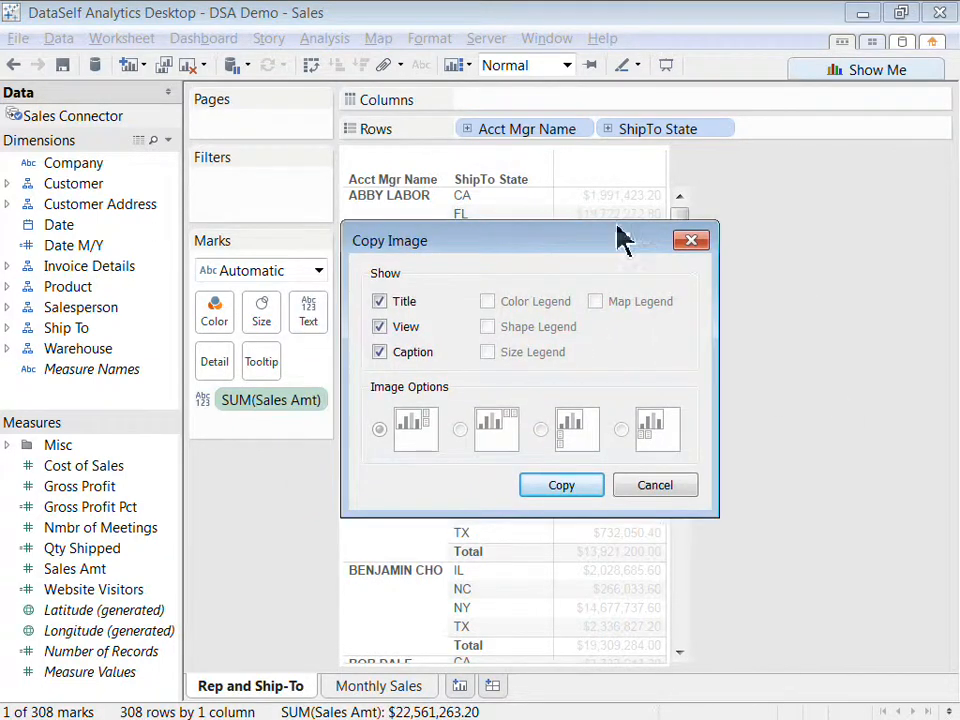
pyautogui.moveTo(561, 485)
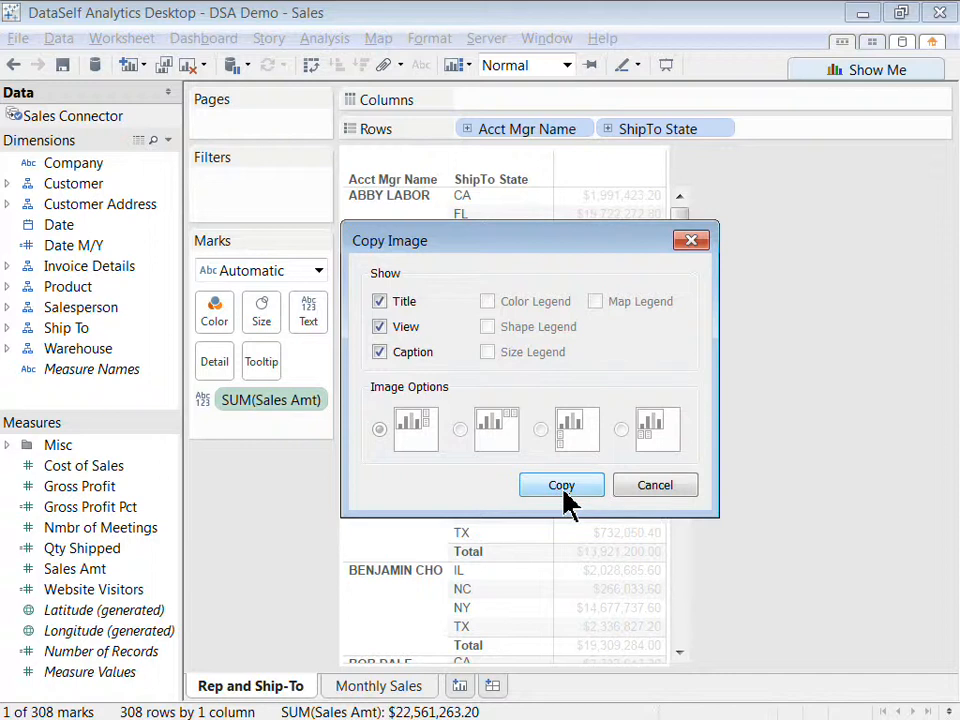
pyautogui.click(561, 485)
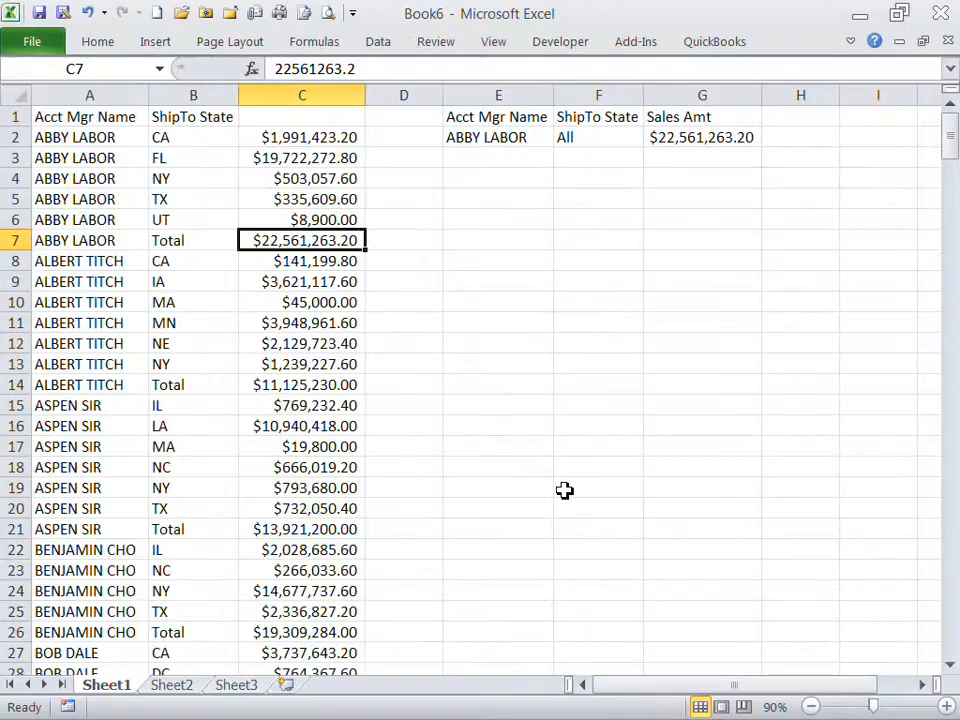
pyautogui.rightClick(497, 178)
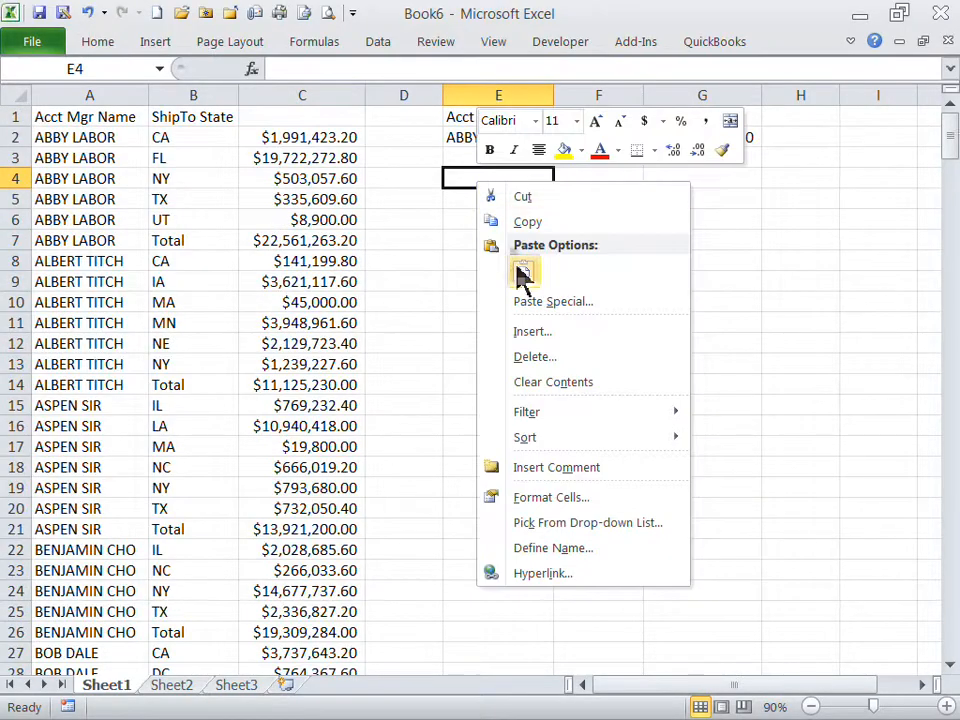
pyautogui.click(524, 272)
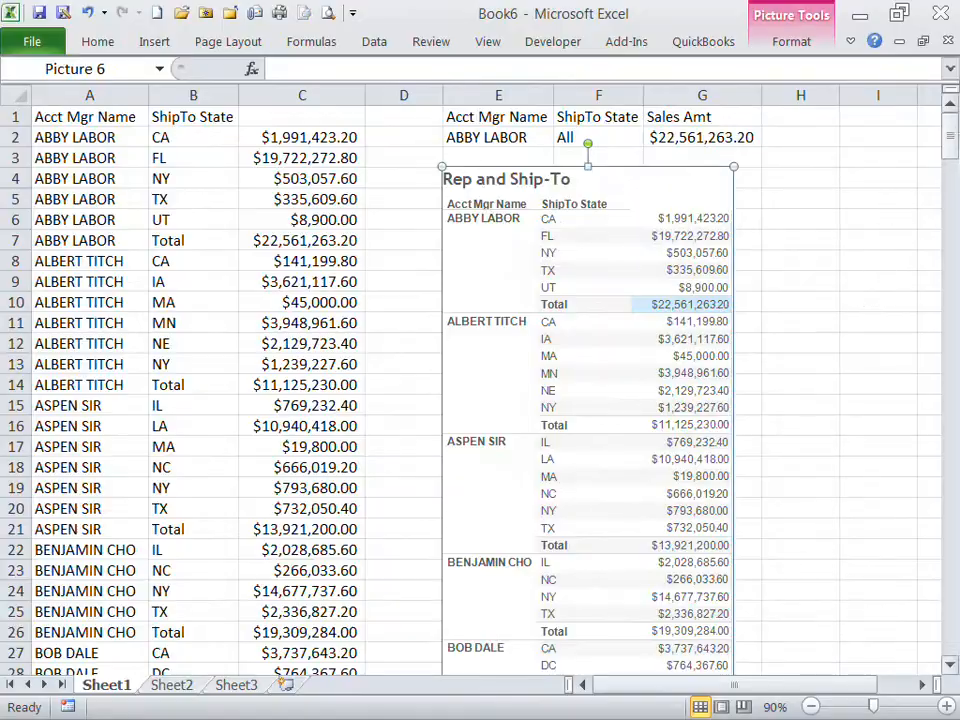
pyautogui.scroll(-3)
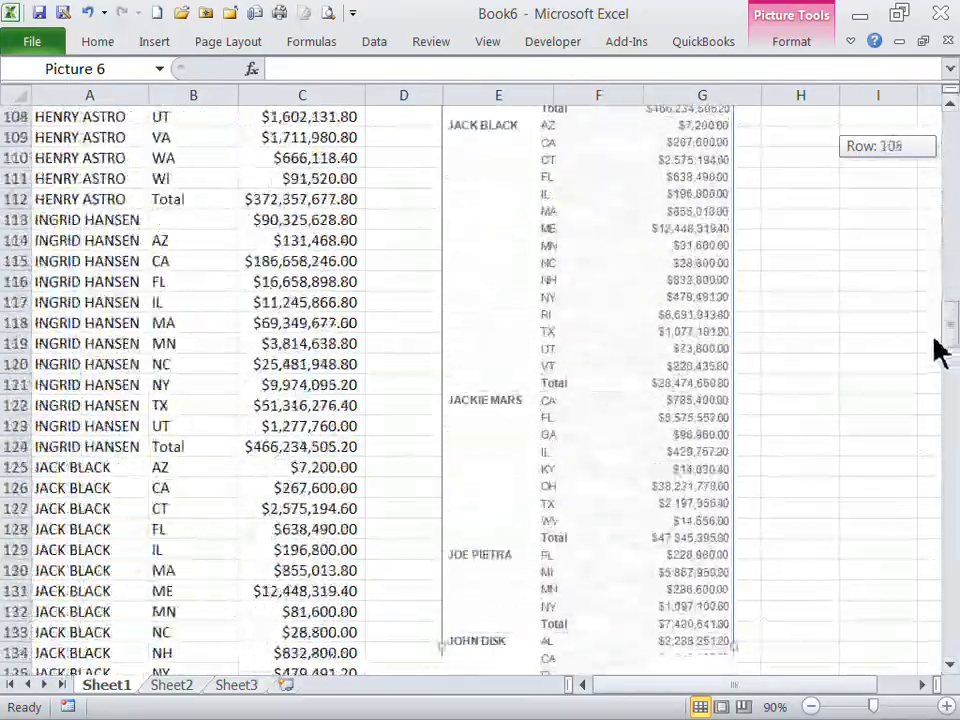
pyautogui.scroll(-3)
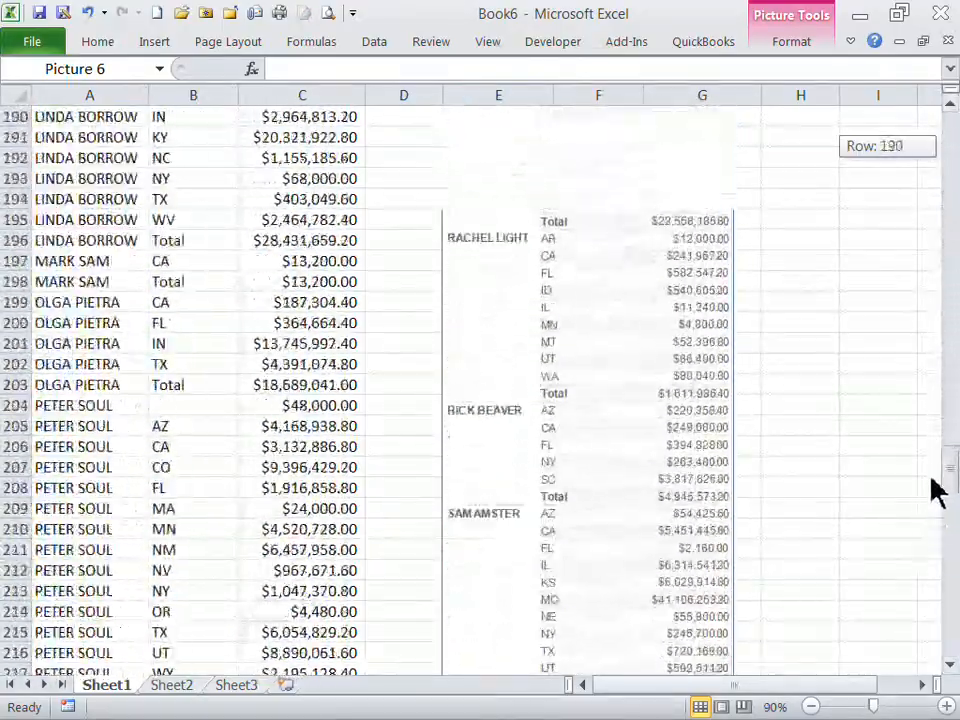
pyautogui.scroll(3)
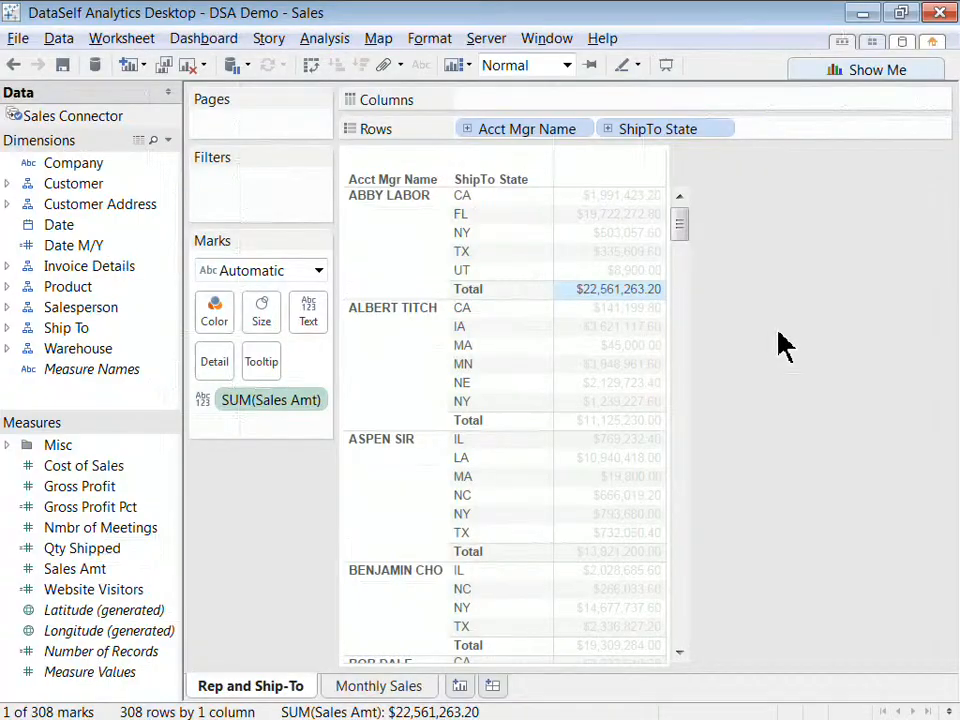
pyautogui.moveTo(595, 305)
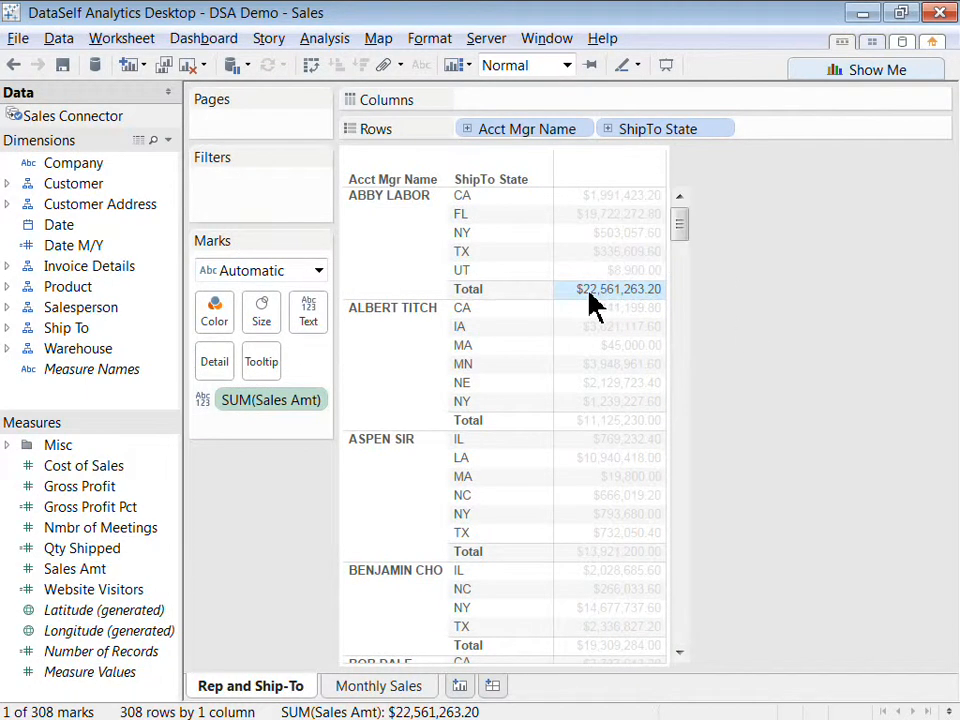
pyautogui.moveTo(617, 289)
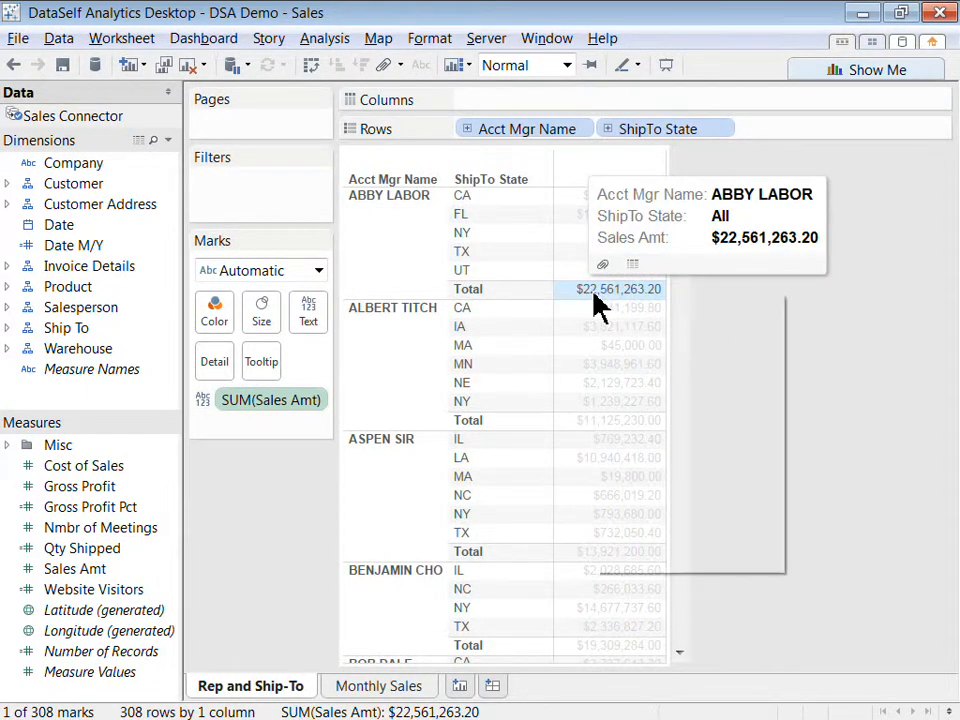
pyautogui.rightClick(618, 289)
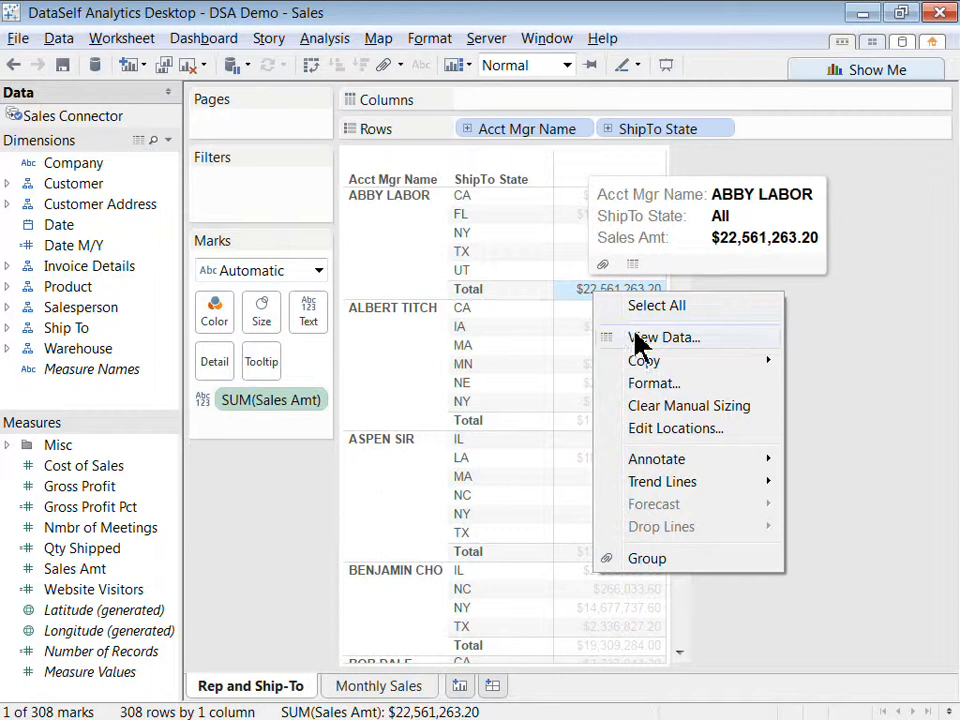
pyautogui.click(666, 337)
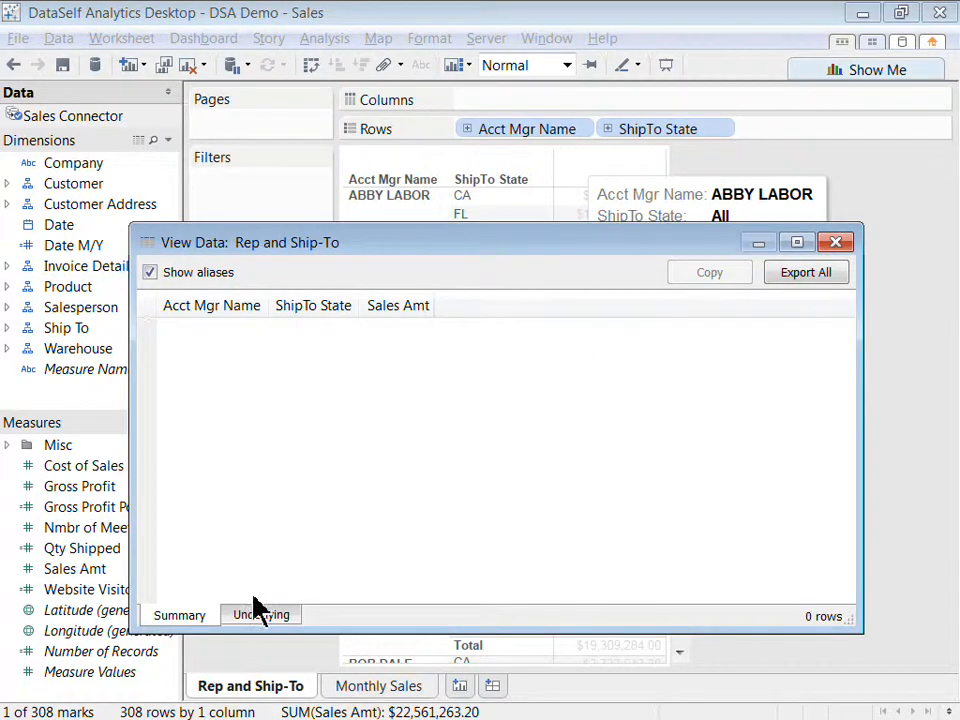
pyautogui.click(261, 614)
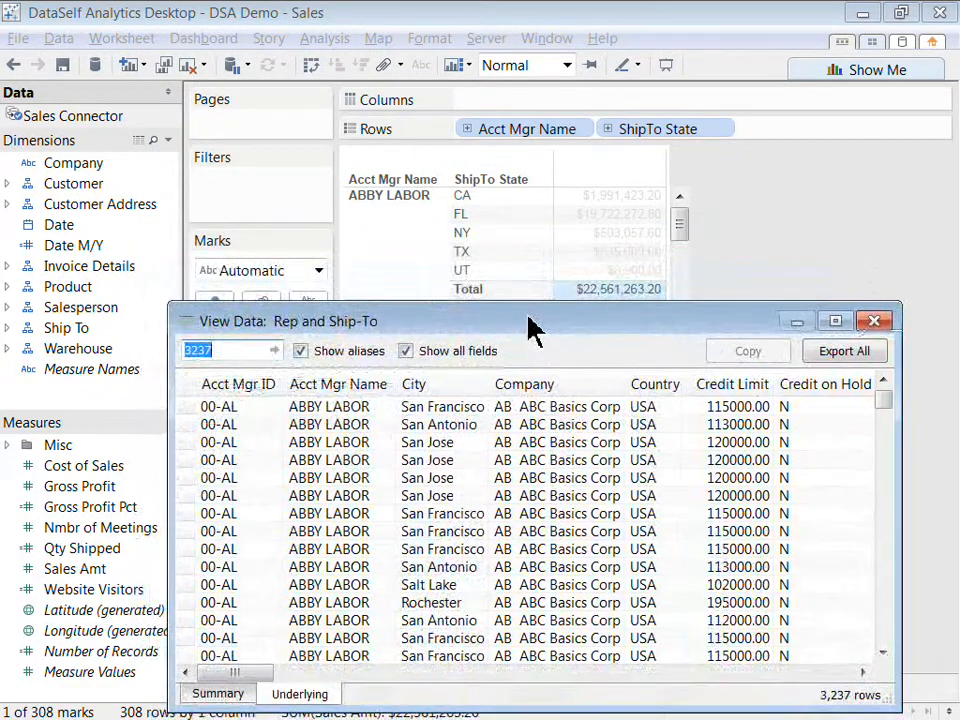
pyautogui.moveTo(590, 305)
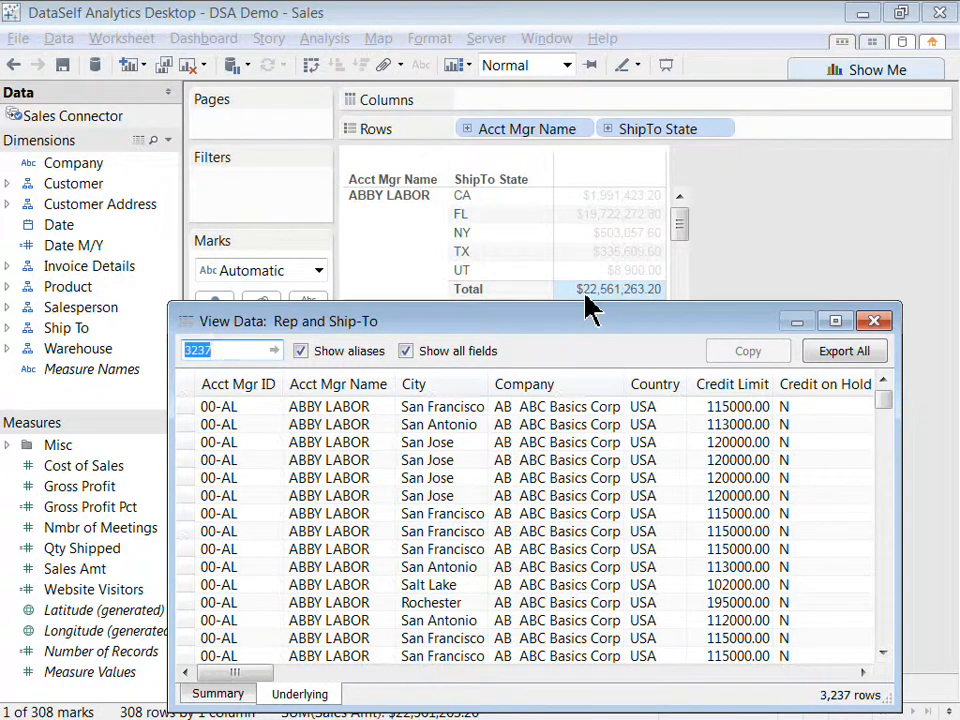
pyautogui.moveTo(310, 425)
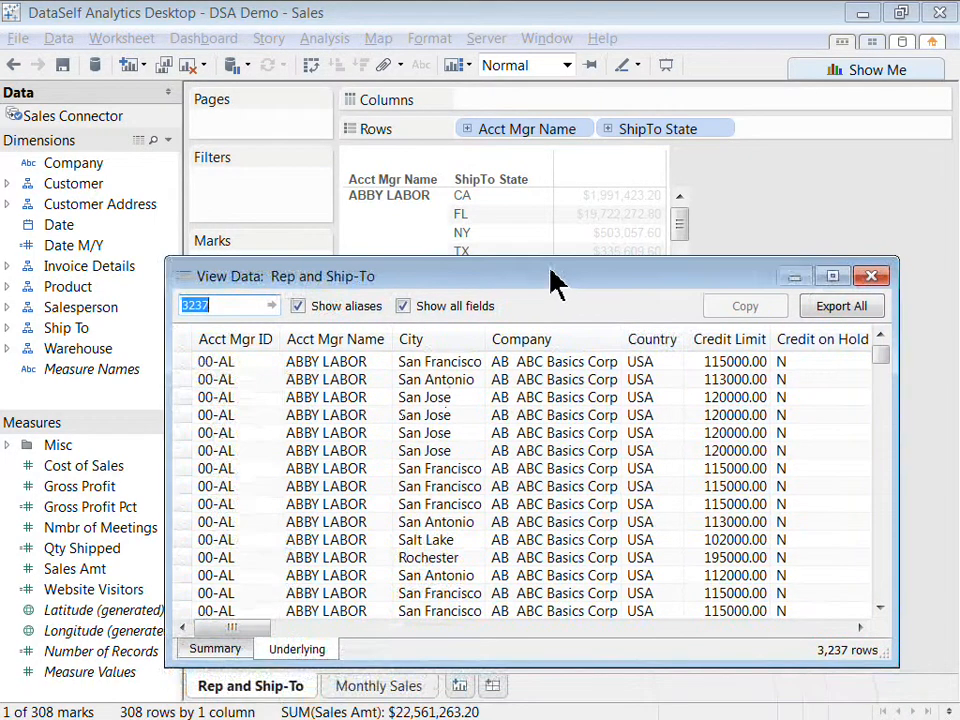
# Export all underlying rows as Rep and Ship-To.csv and close View Data.
pyautogui.click(841, 305)
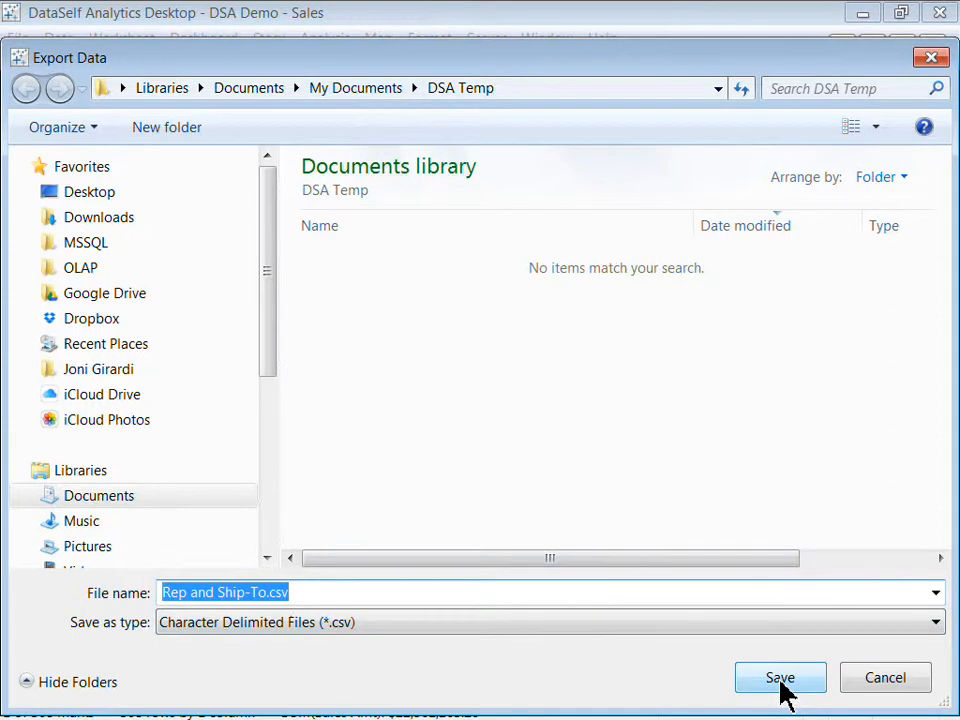
pyautogui.click(780, 677)
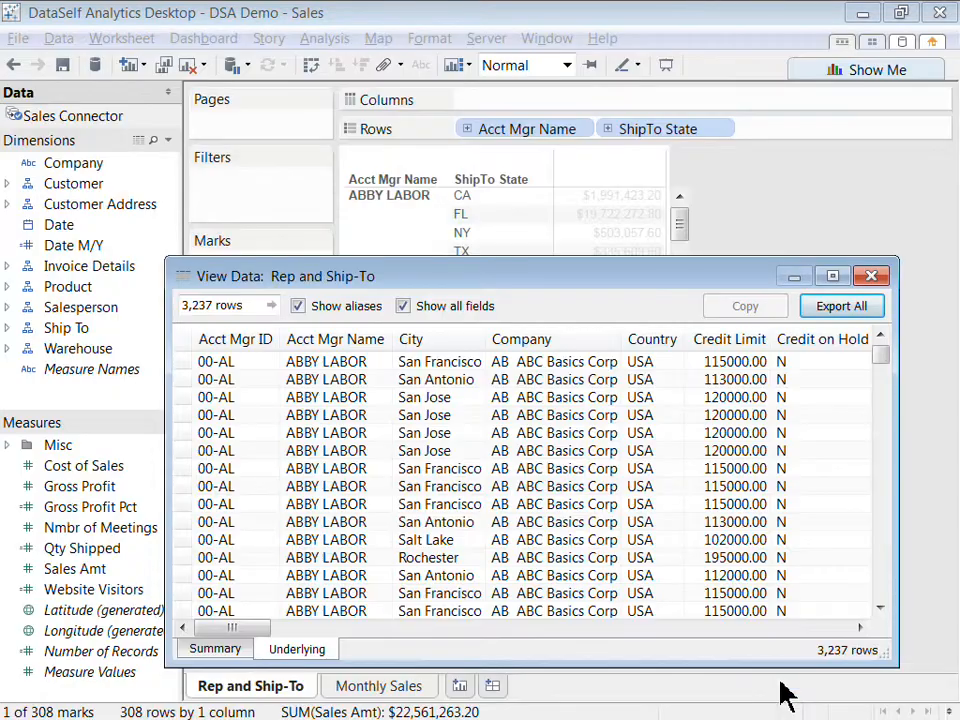
pyautogui.moveTo(925, 285)
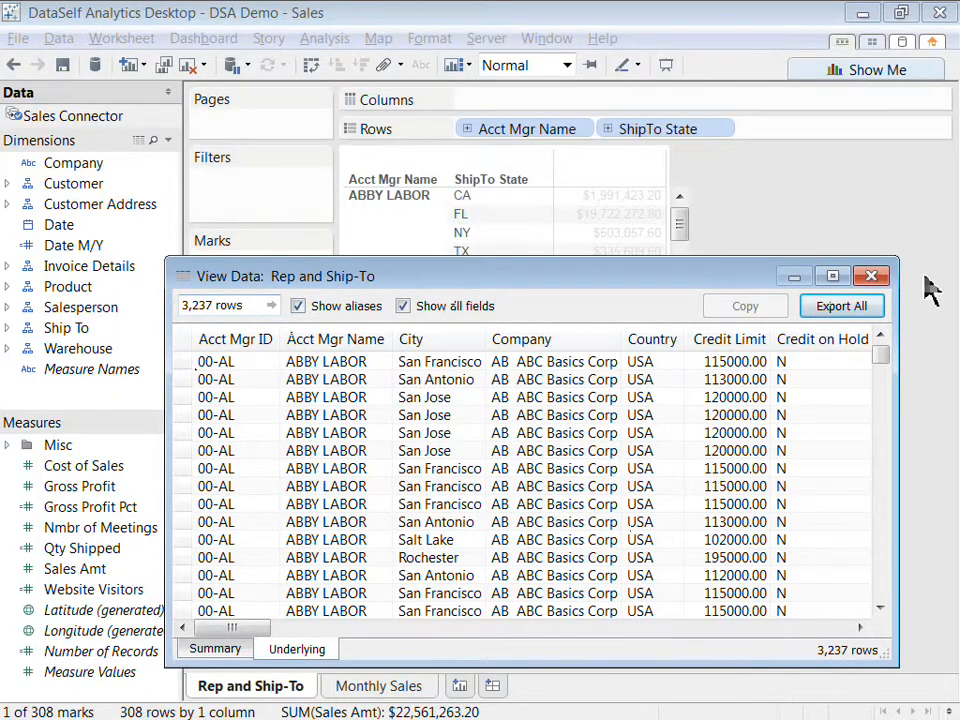
pyautogui.click(870, 276)
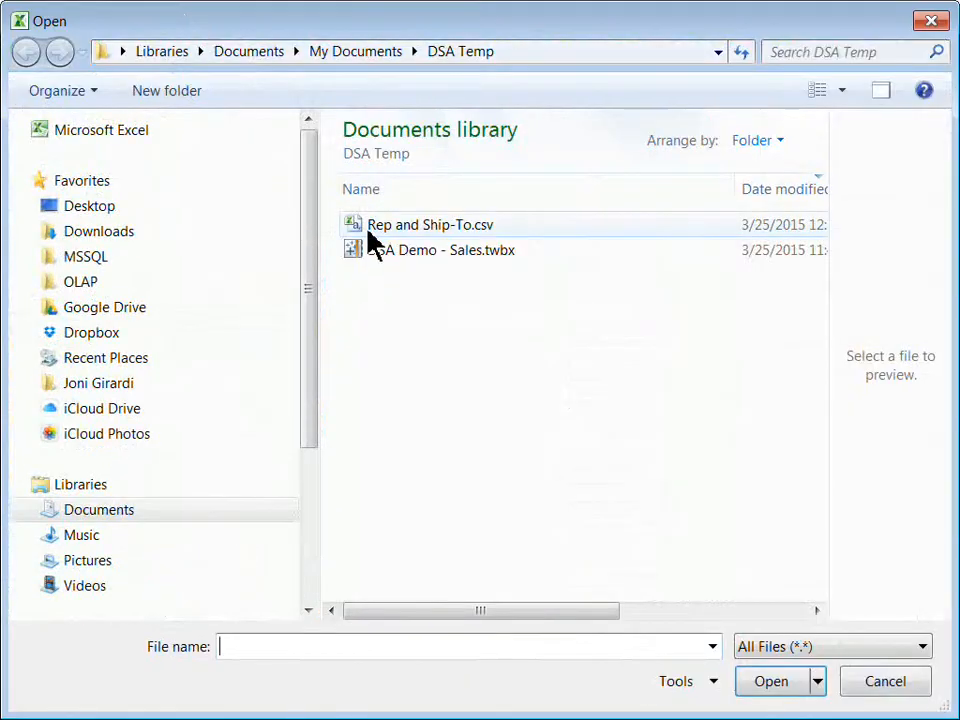
# Open Rep and Ship-To.csv as delimited text split at commas.
pyautogui.click(429, 224)
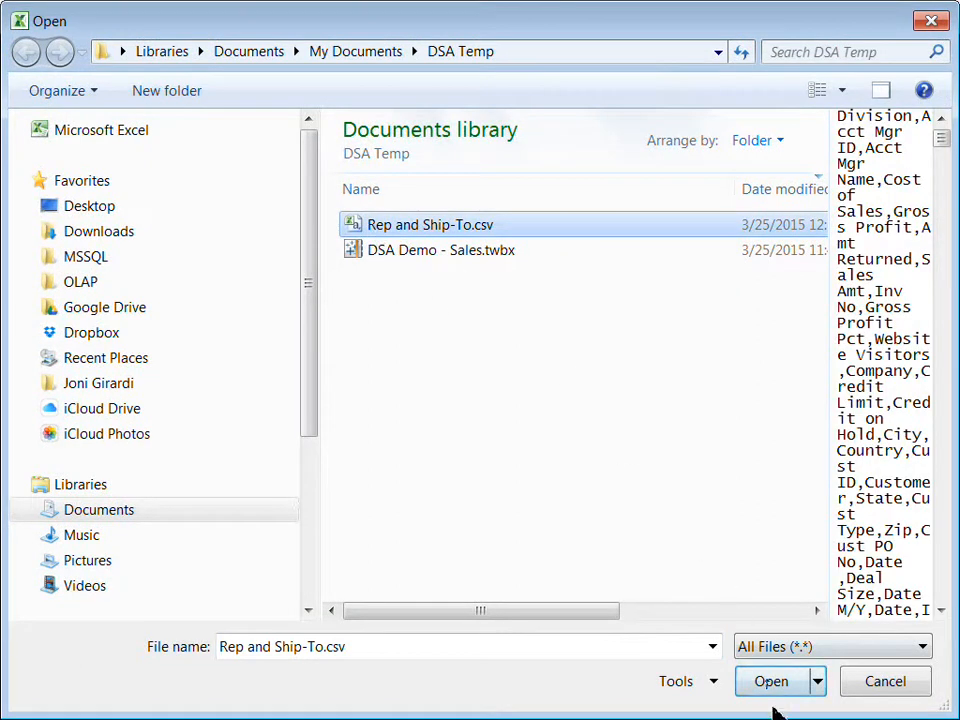
pyautogui.click(770, 681)
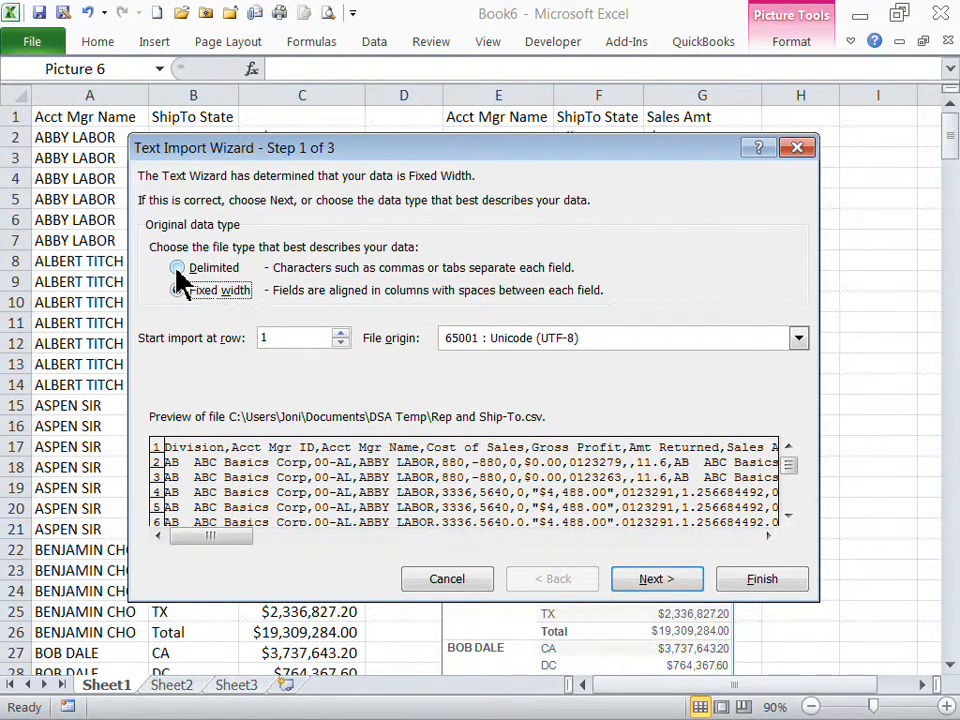
pyautogui.click(178, 267)
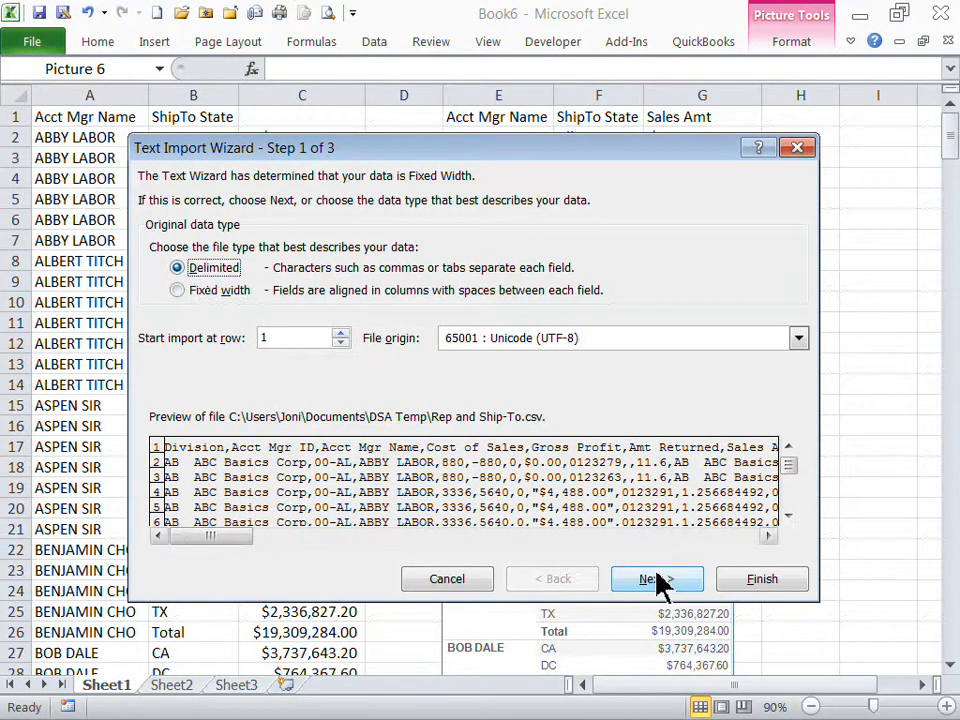
pyautogui.click(651, 578)
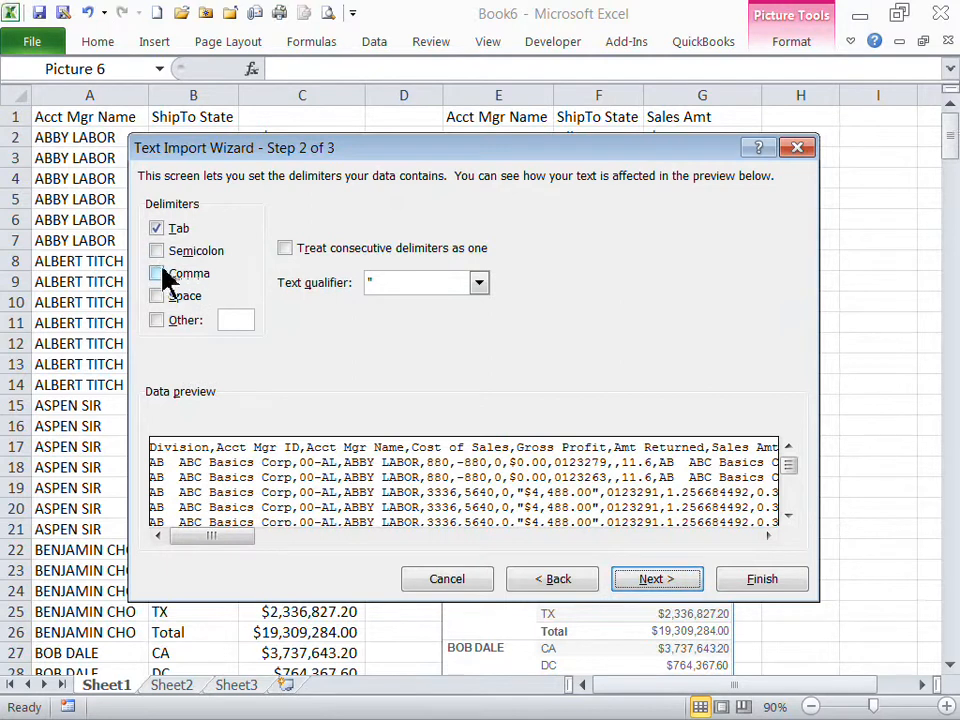
pyautogui.click(156, 273)
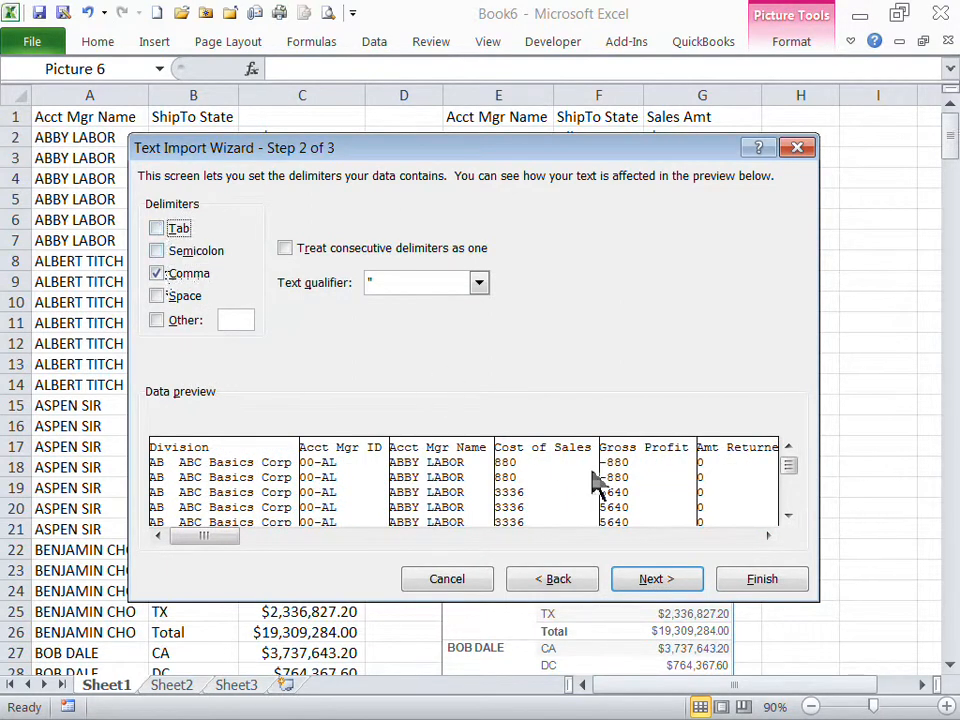
pyautogui.click(761, 579)
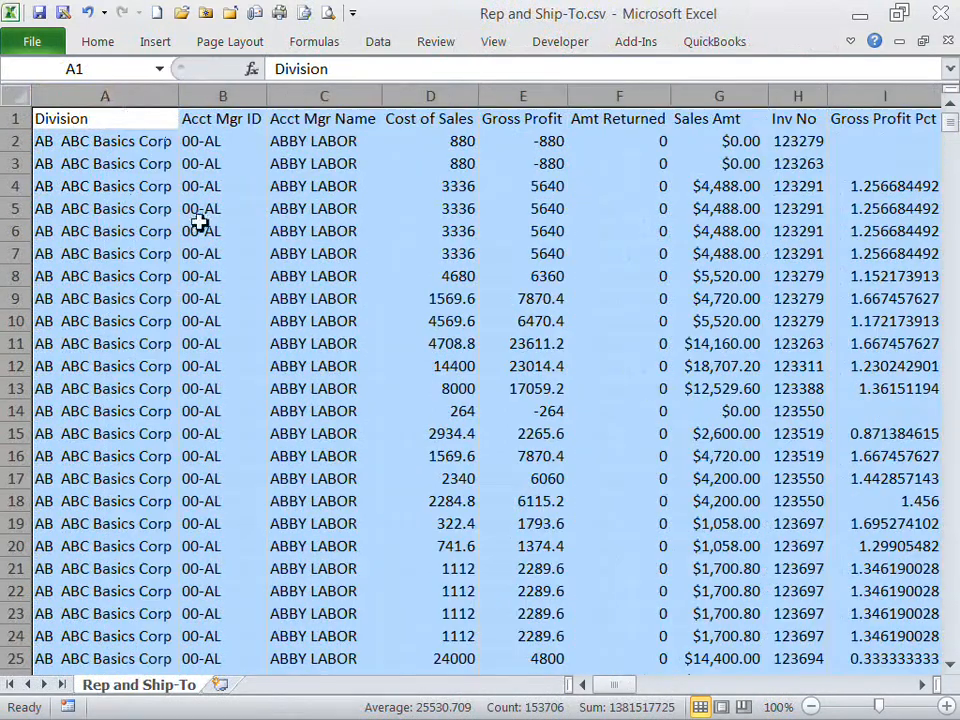
pyautogui.click(323, 208)
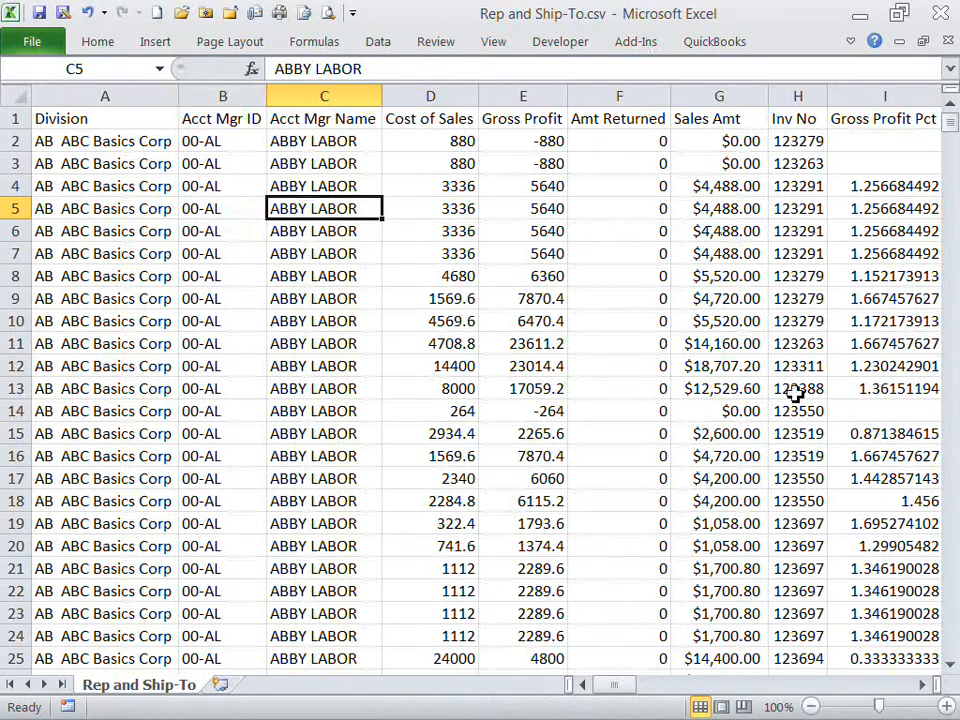
pyautogui.hscroll(3)
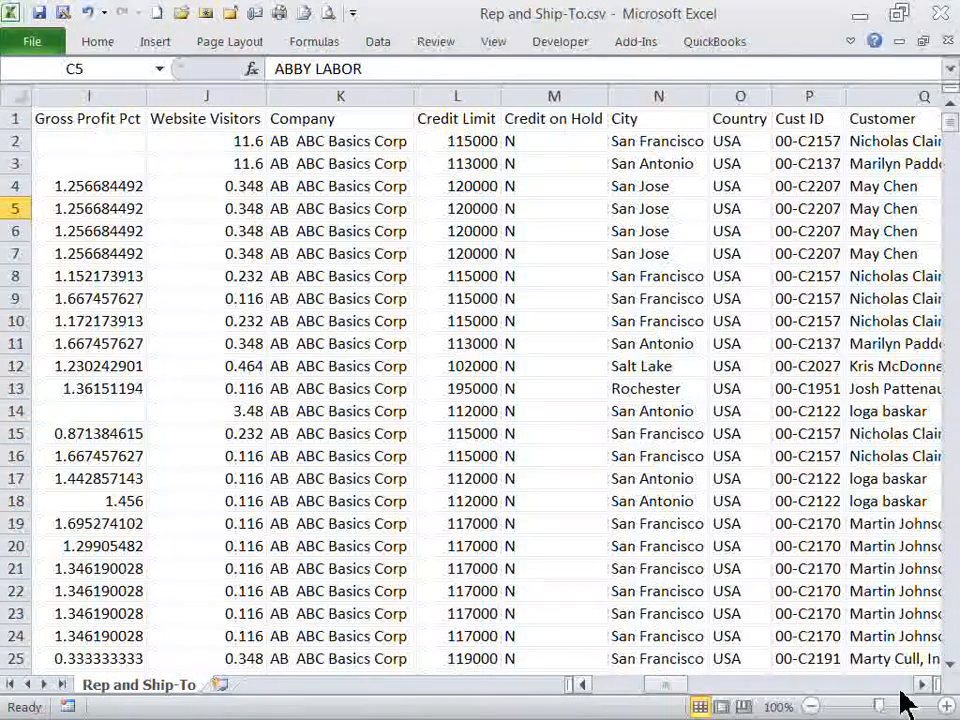
pyautogui.hscroll(3)
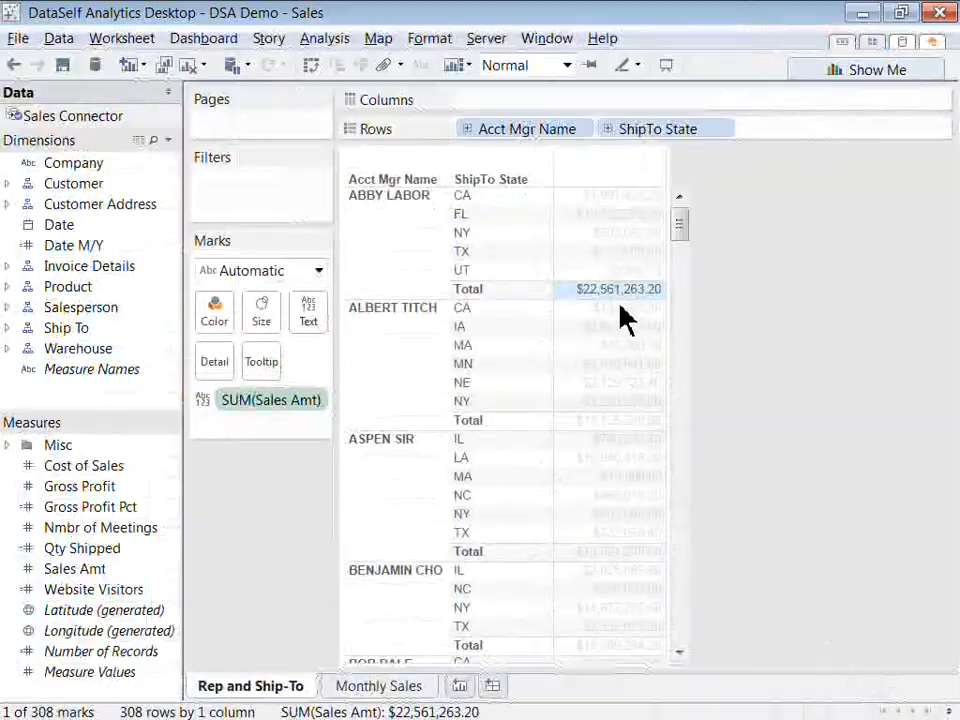
pyautogui.rightClick(617, 289)
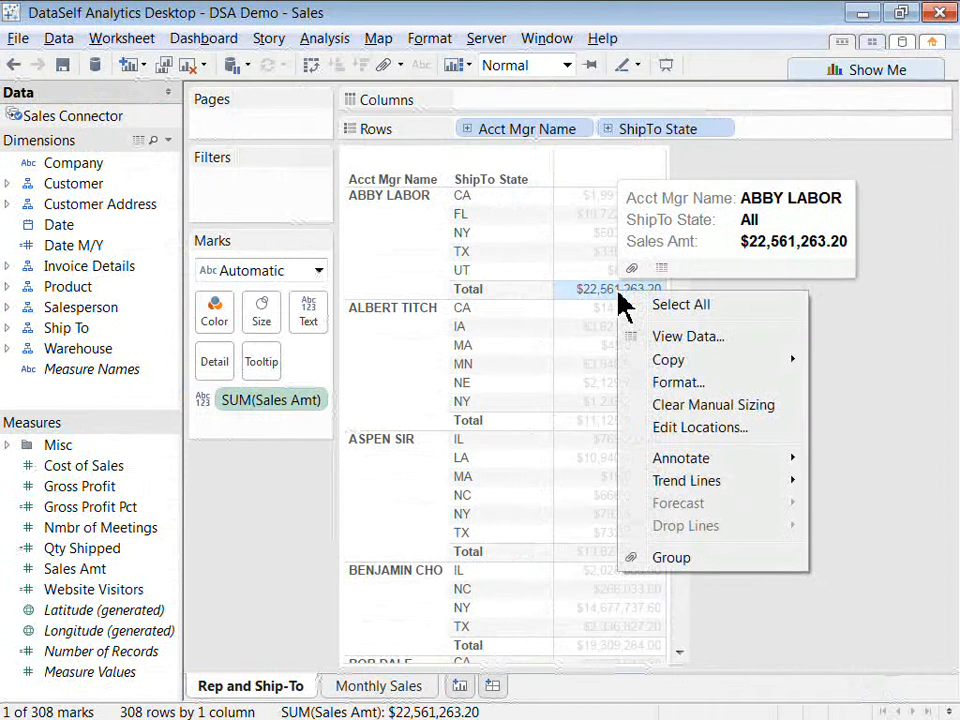
pyautogui.moveTo(688, 336)
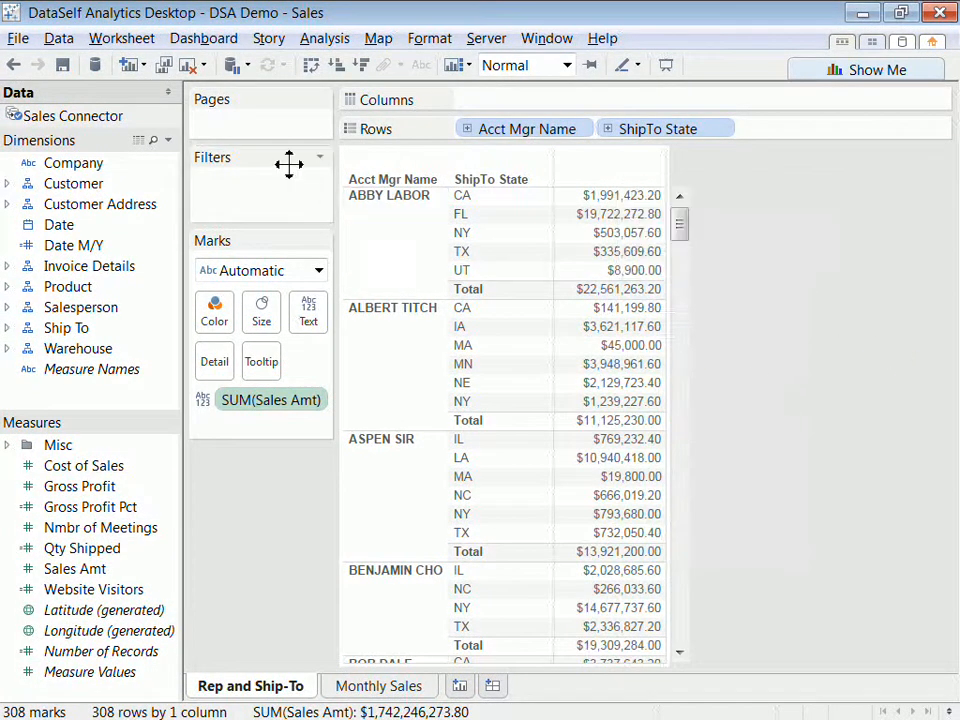
pyautogui.moveTo(122, 38)
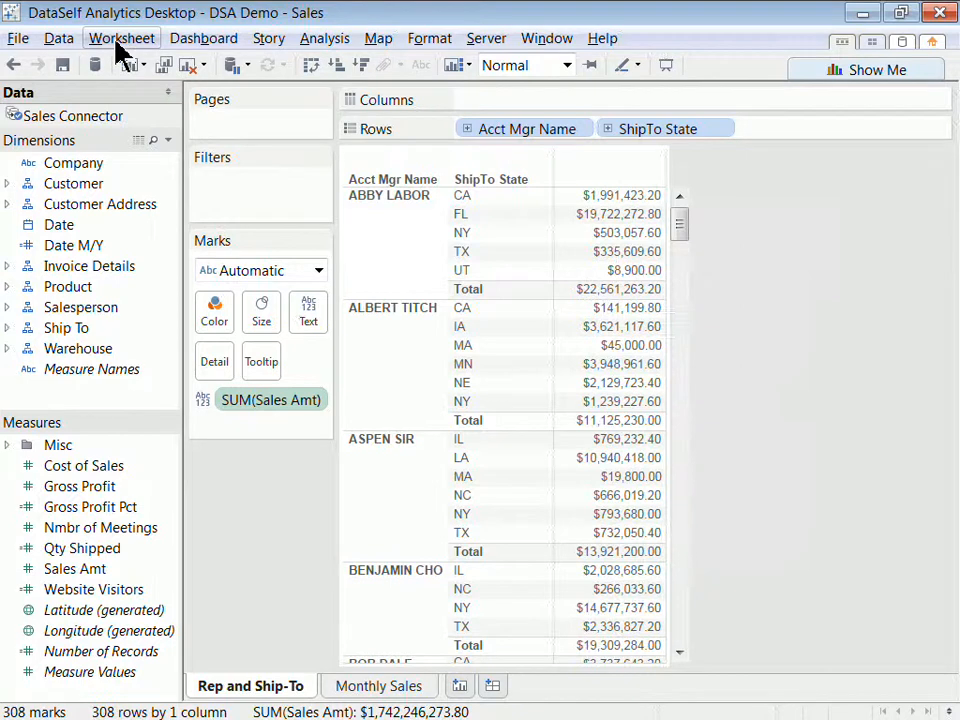
# Open the Worksheet menu to review the export options.
pyautogui.click(122, 38)
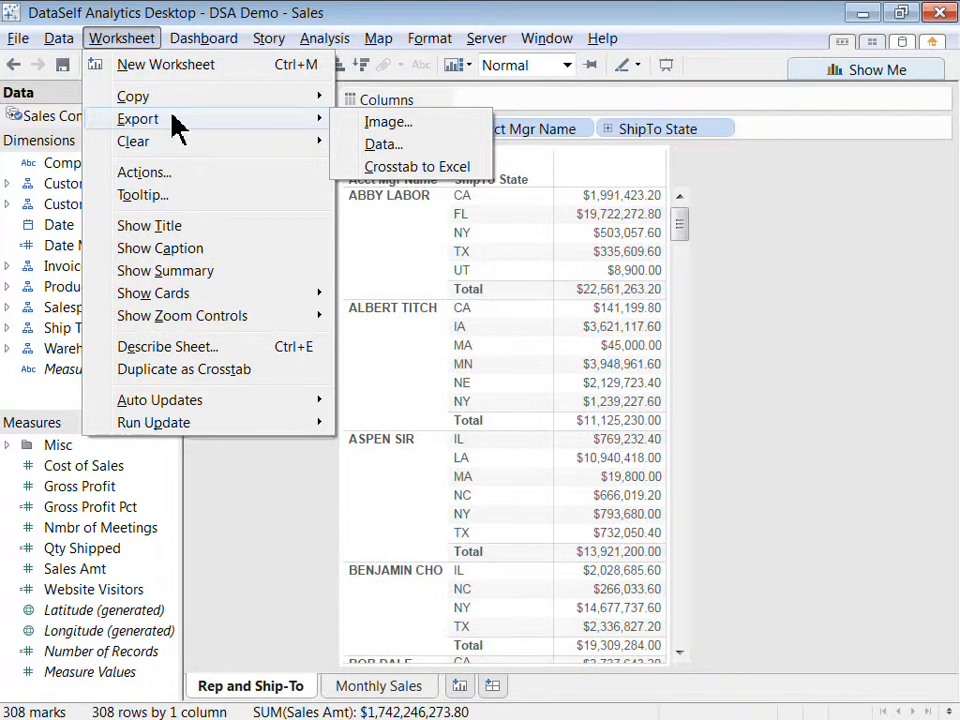
pyautogui.moveTo(387, 121)
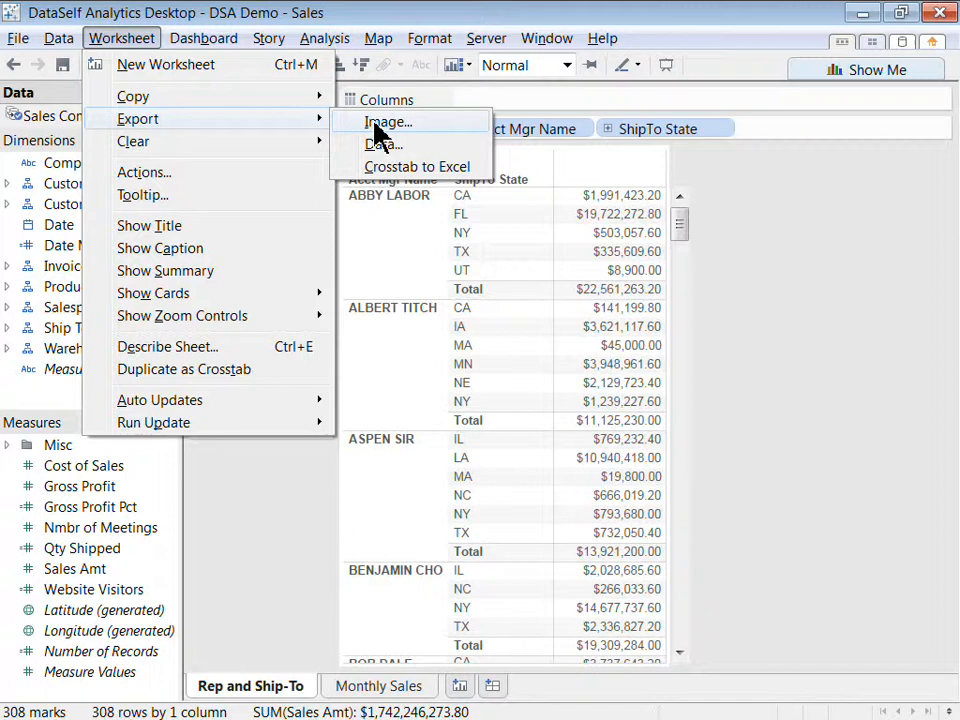
pyautogui.moveTo(384, 144)
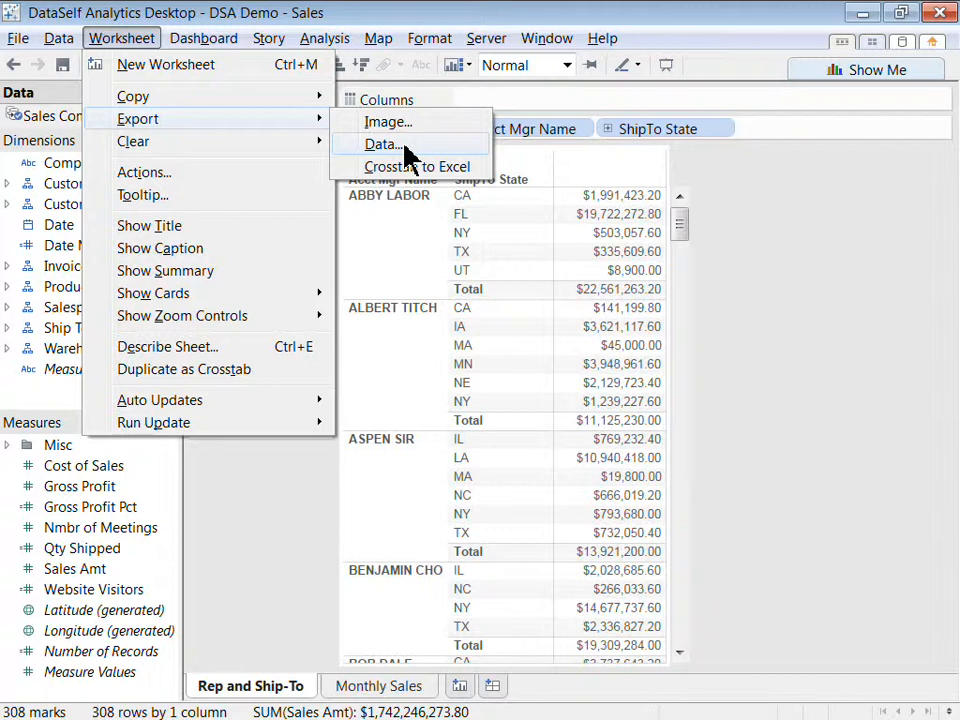
pyautogui.moveTo(410, 166)
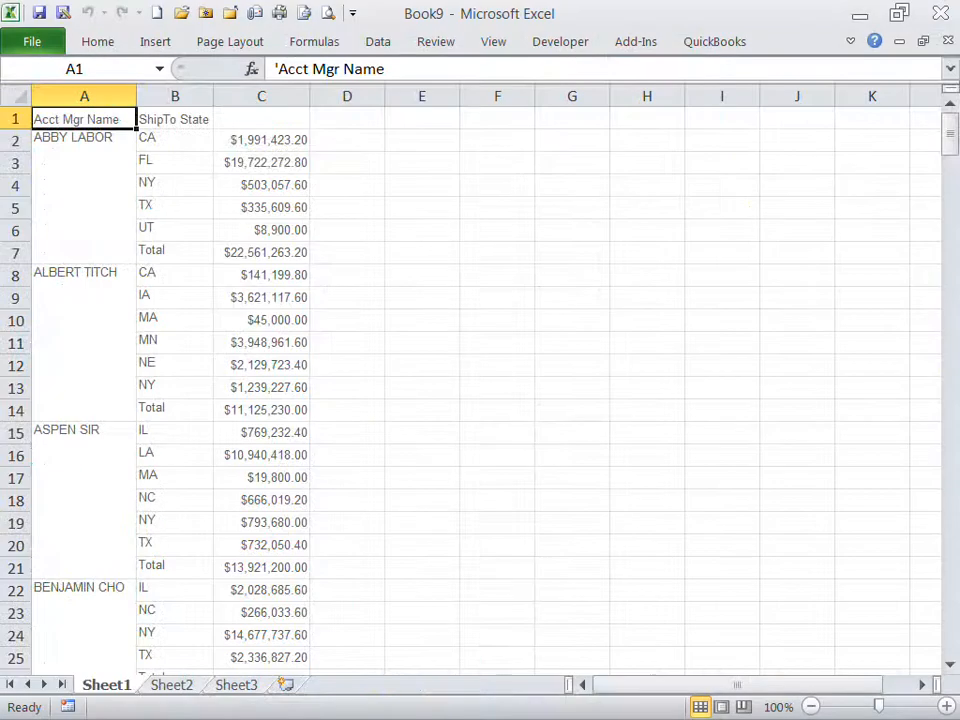
pyautogui.moveTo(367, 217)
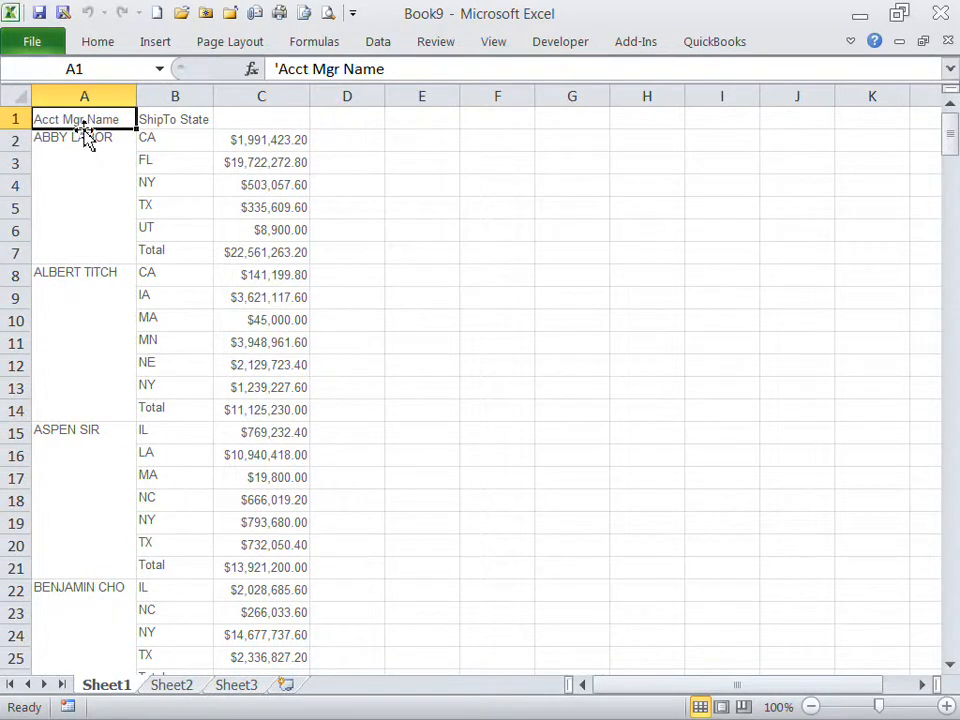
pyautogui.click(261, 365)
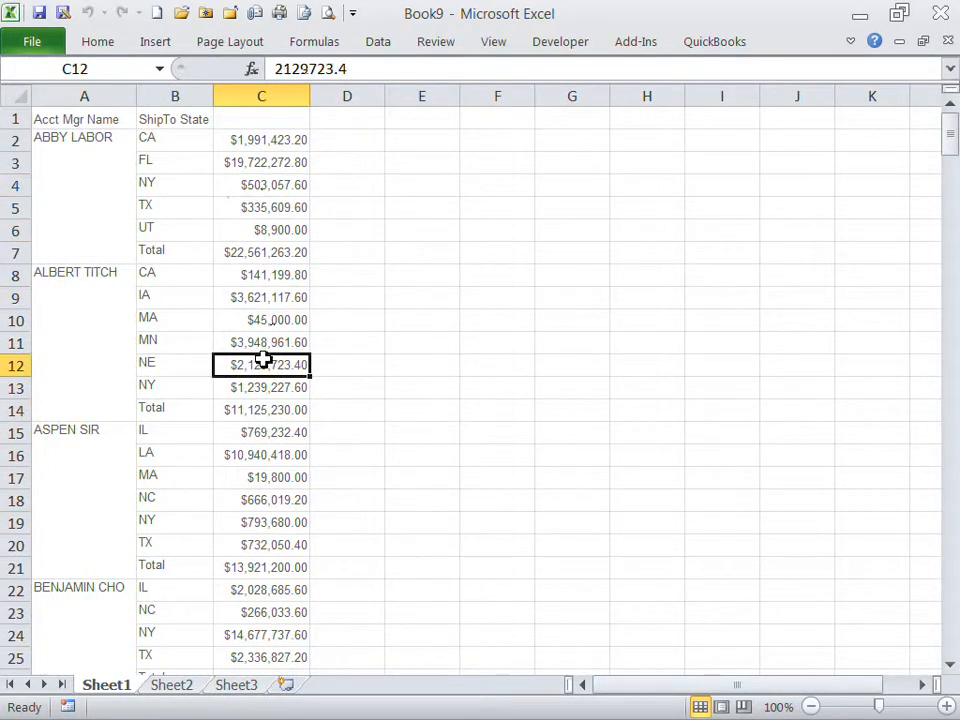
pyautogui.moveTo(84, 137); pyautogui.dragTo(175, 252)
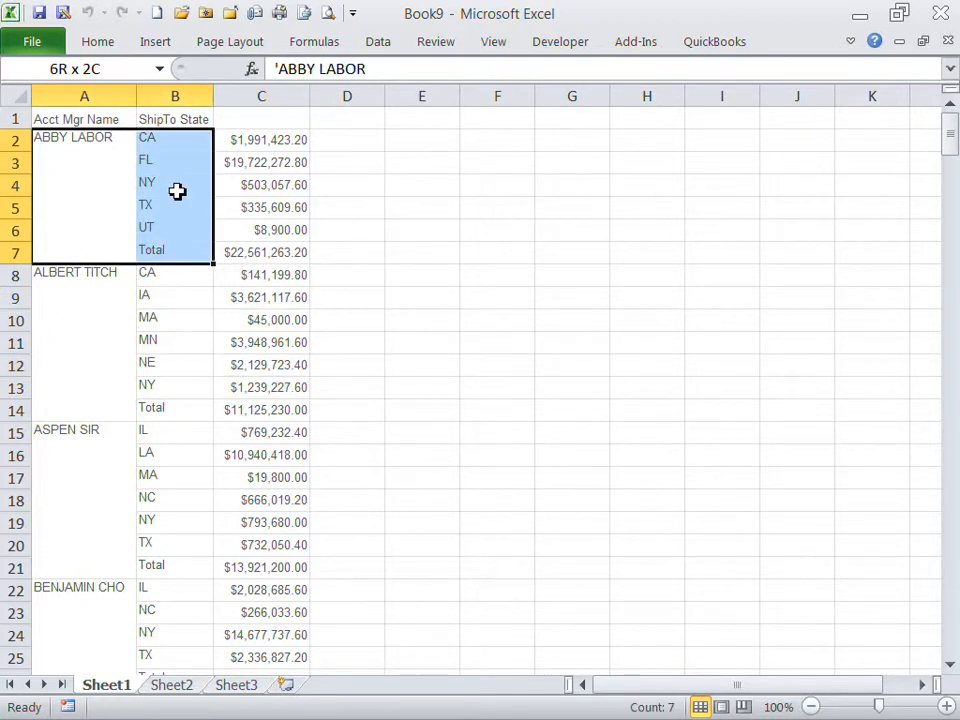
pyautogui.click(347, 275)
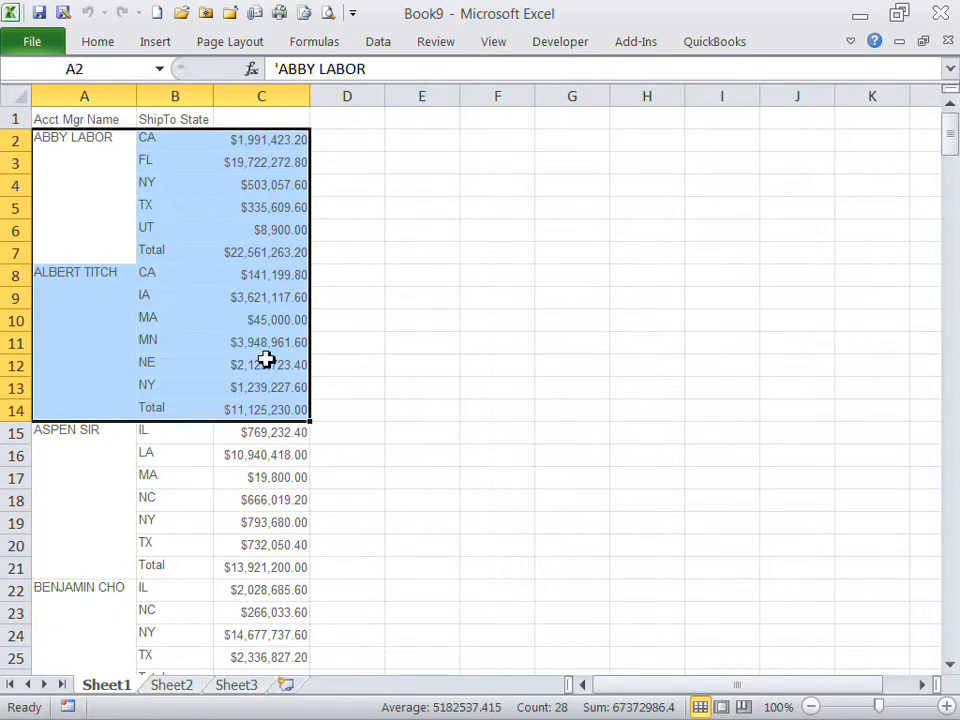
pyautogui.click(261, 297)
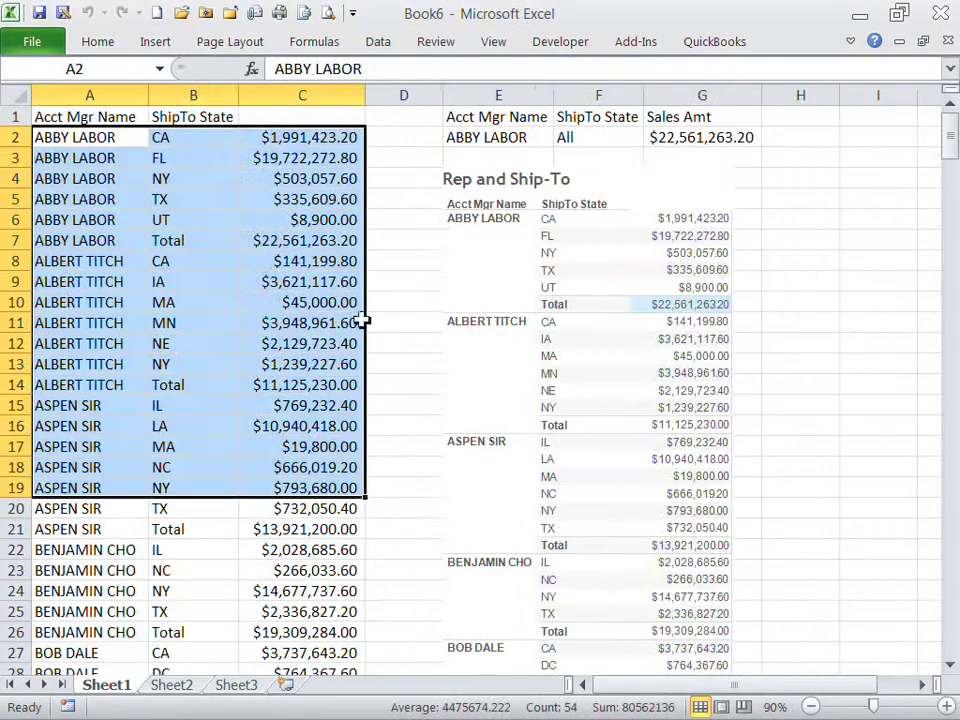
pyautogui.click(588, 410)
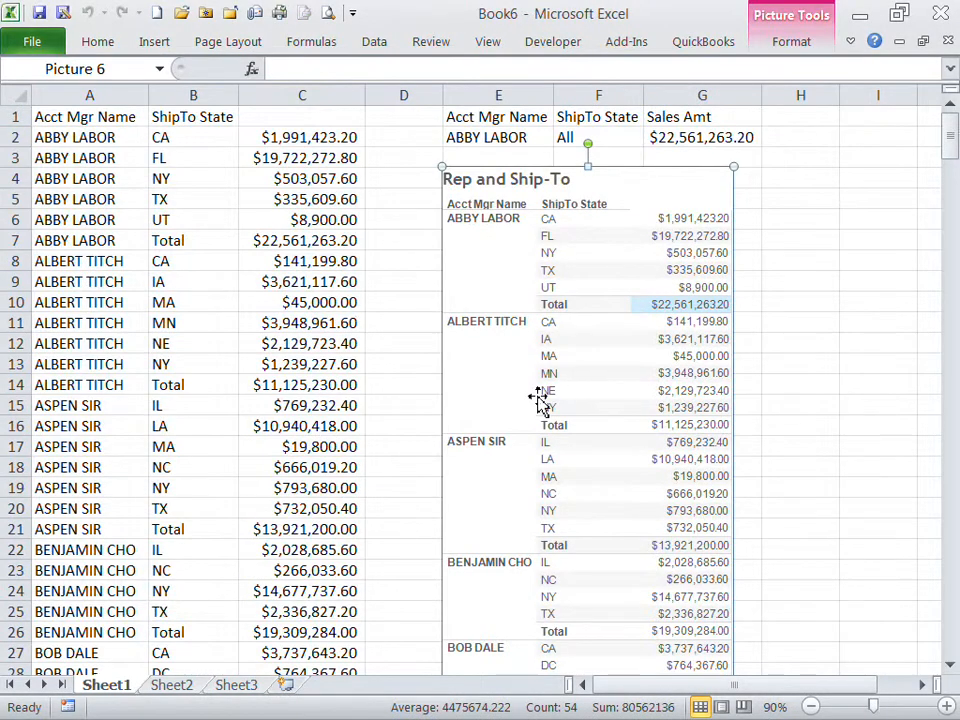
pyautogui.moveTo(305, 375)
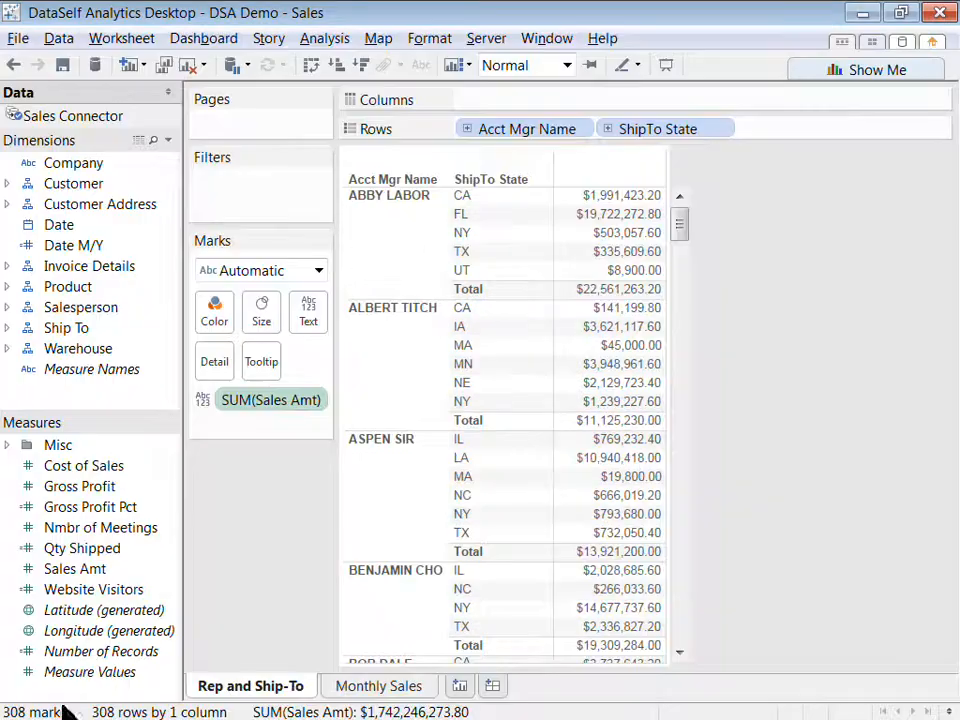
# Show the Monthly Sales area chart and bring up its crosstab, data and image copy options.
pyautogui.click(379, 685)
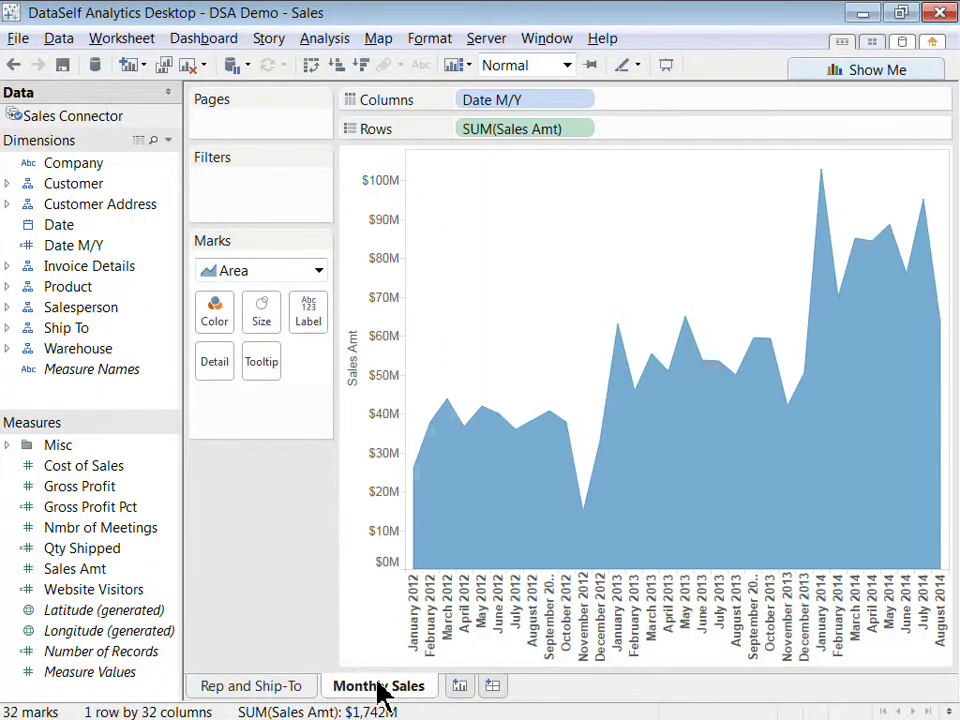
pyautogui.click(525, 64)
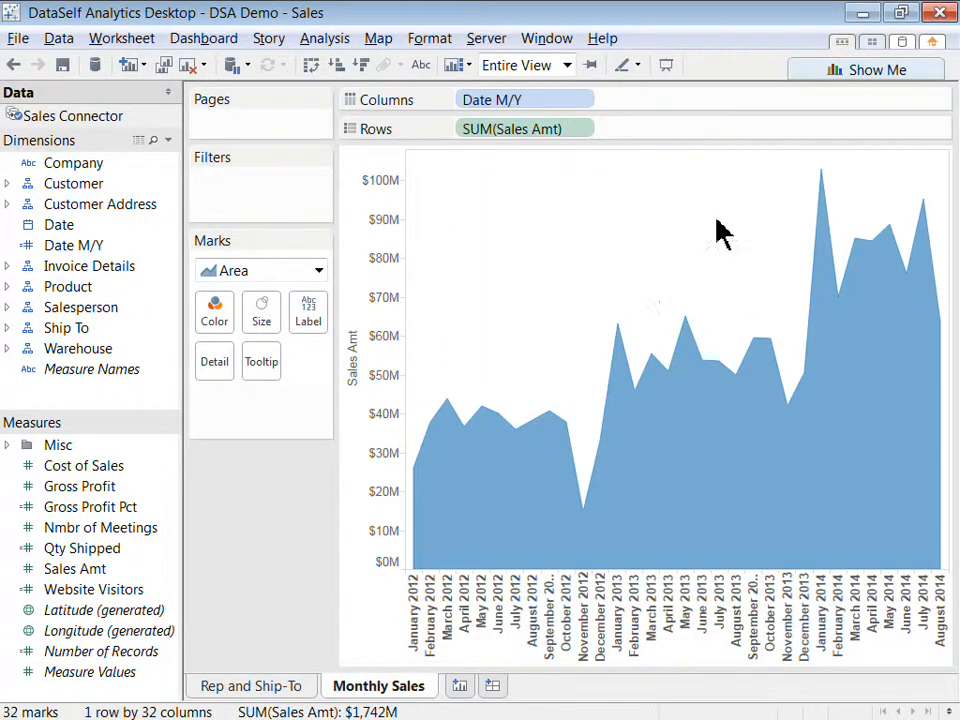
pyautogui.moveTo(560, 245)
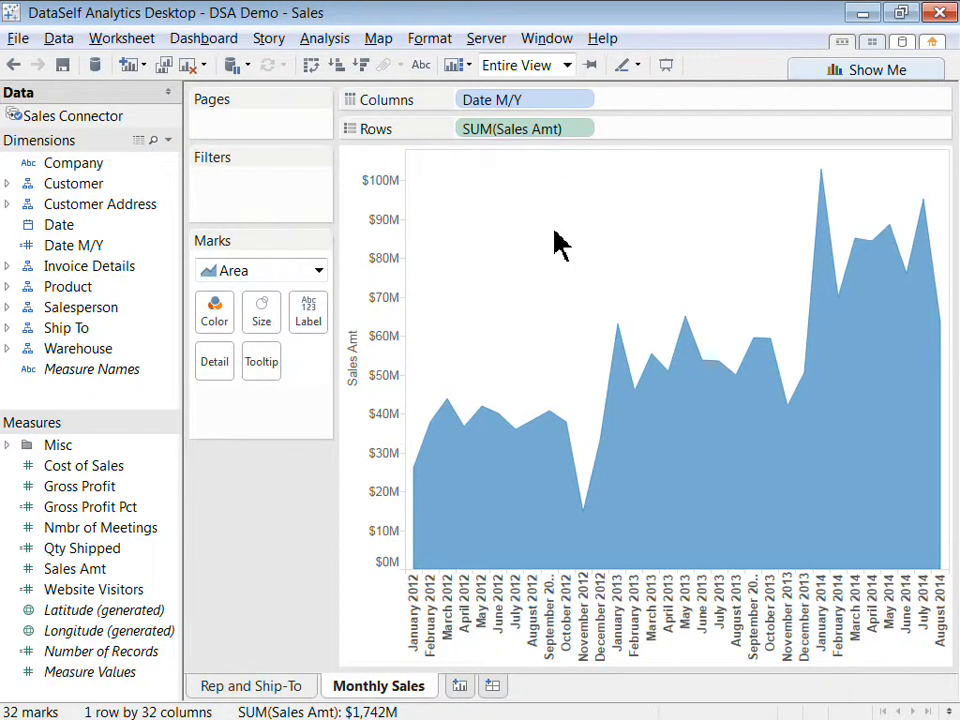
pyautogui.rightClick(560, 245)
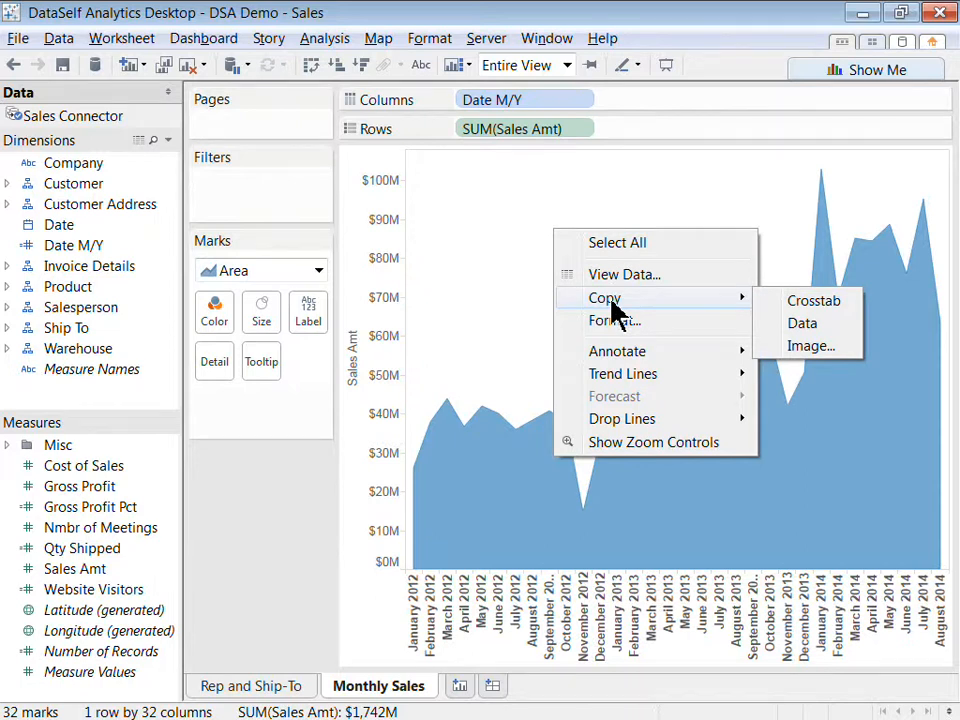
pyautogui.moveTo(810, 345)
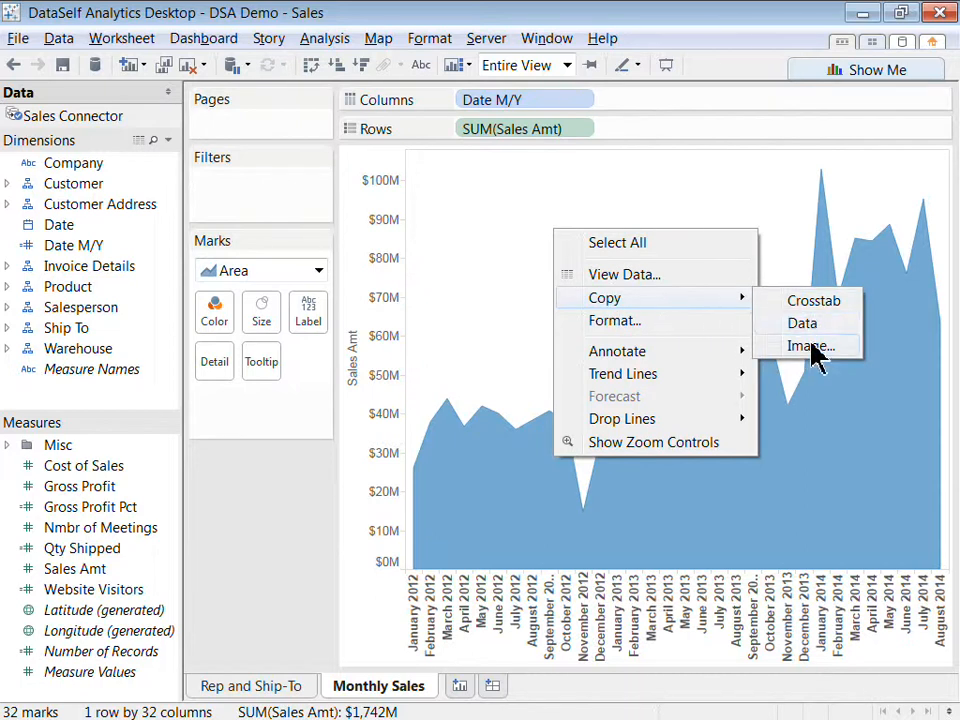
# Copy the Monthly Sales chart as an image with title, view and caption.
pyautogui.click(808, 345)
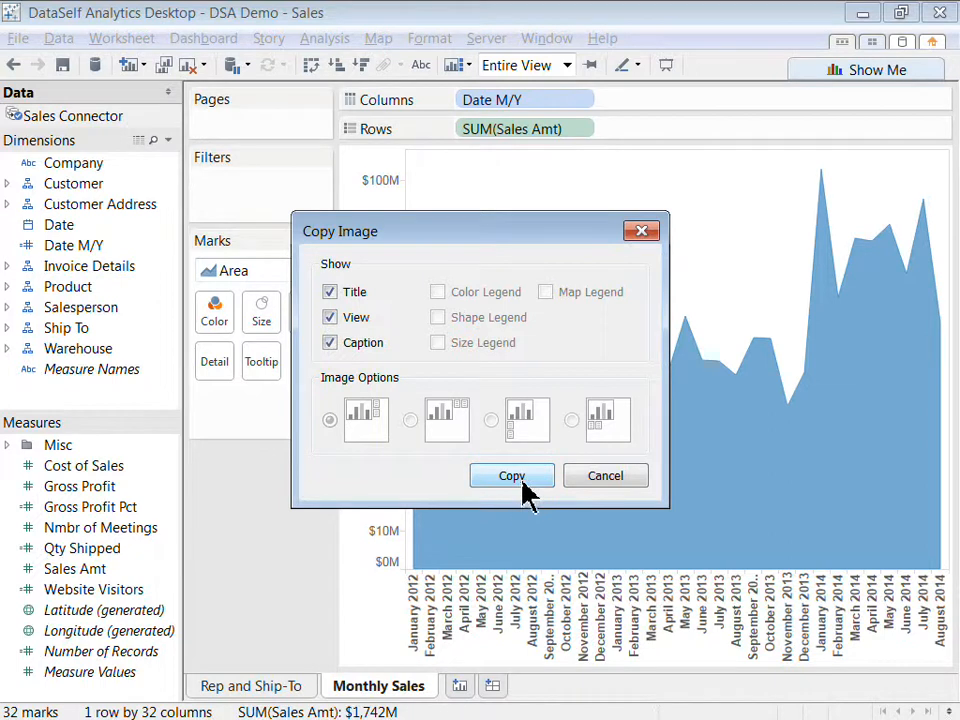
pyautogui.click(511, 475)
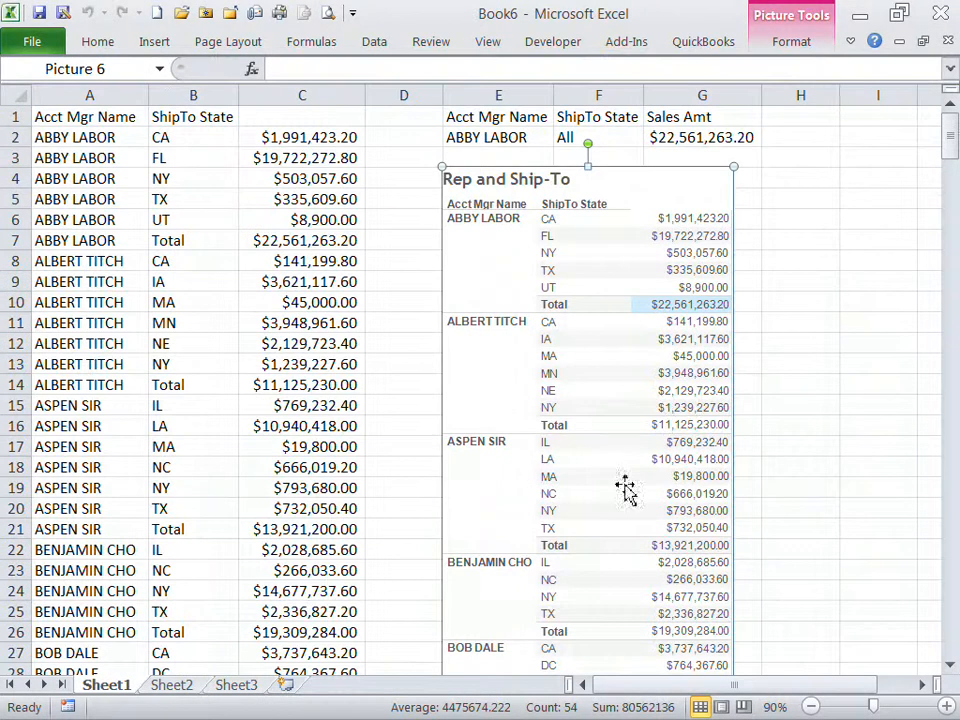
# Put the Monthly Sales chart picture on Sheet2 of Book6 and deselect it.
pyautogui.click(171, 685)
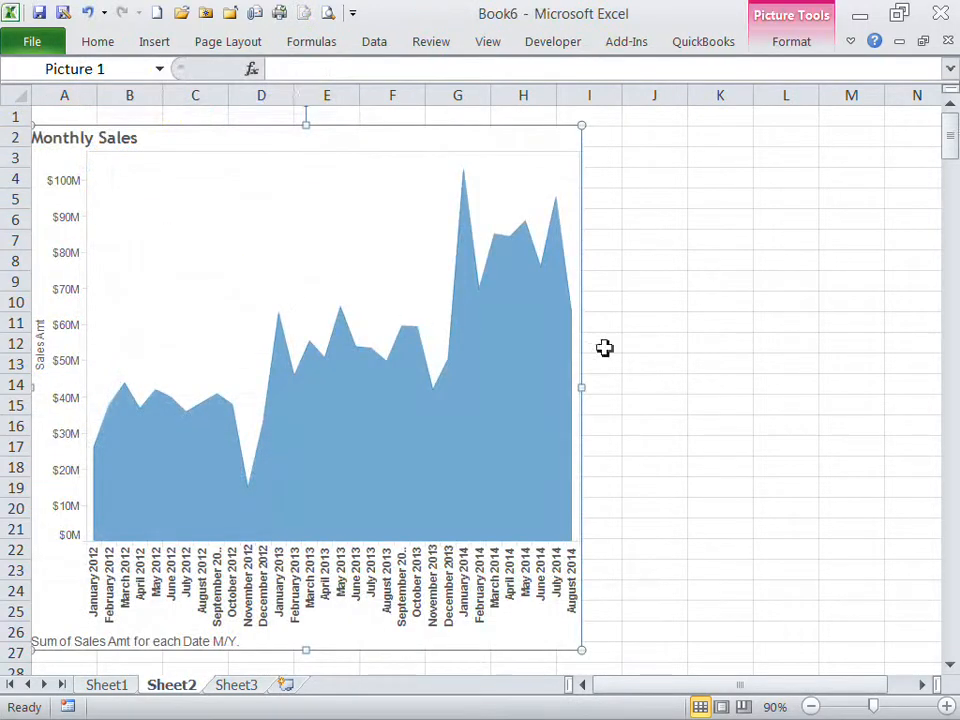
pyautogui.click(720, 363)
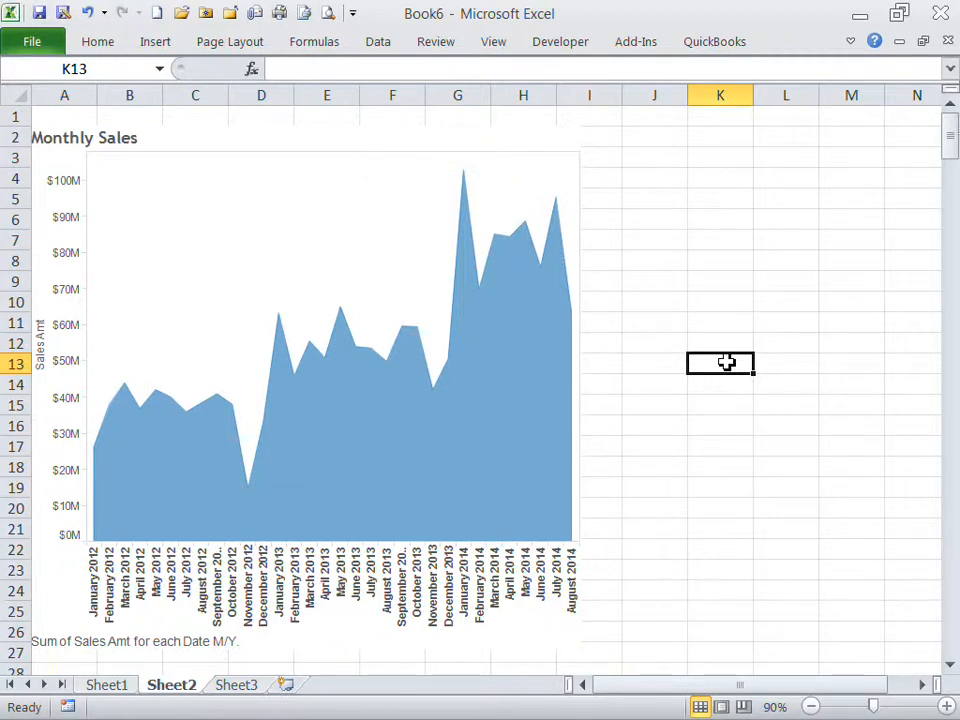
pyautogui.moveTo(640, 280)
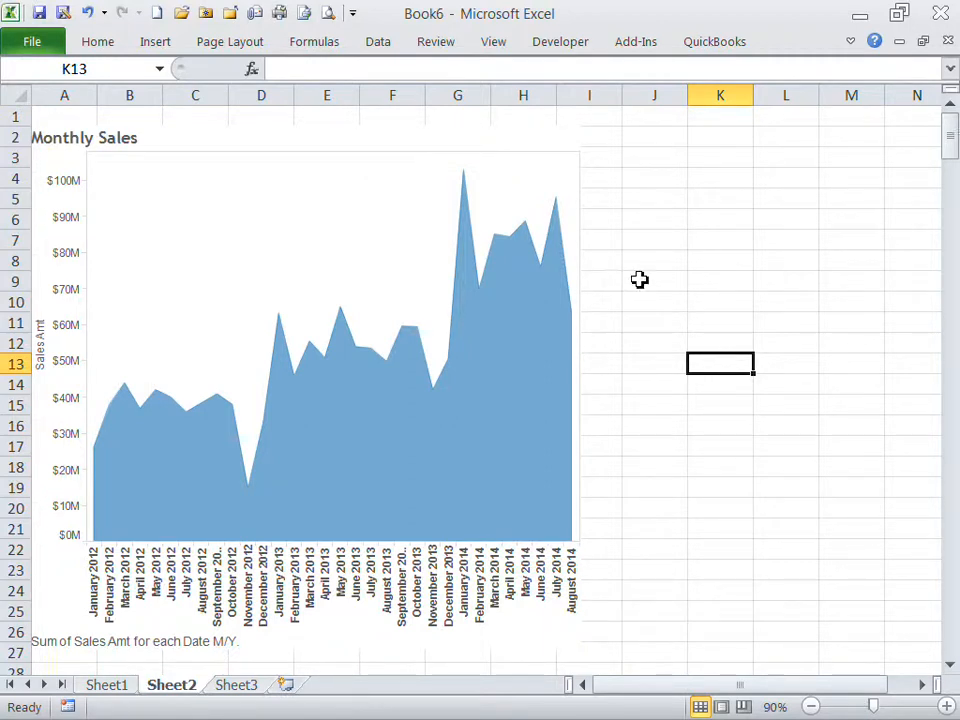